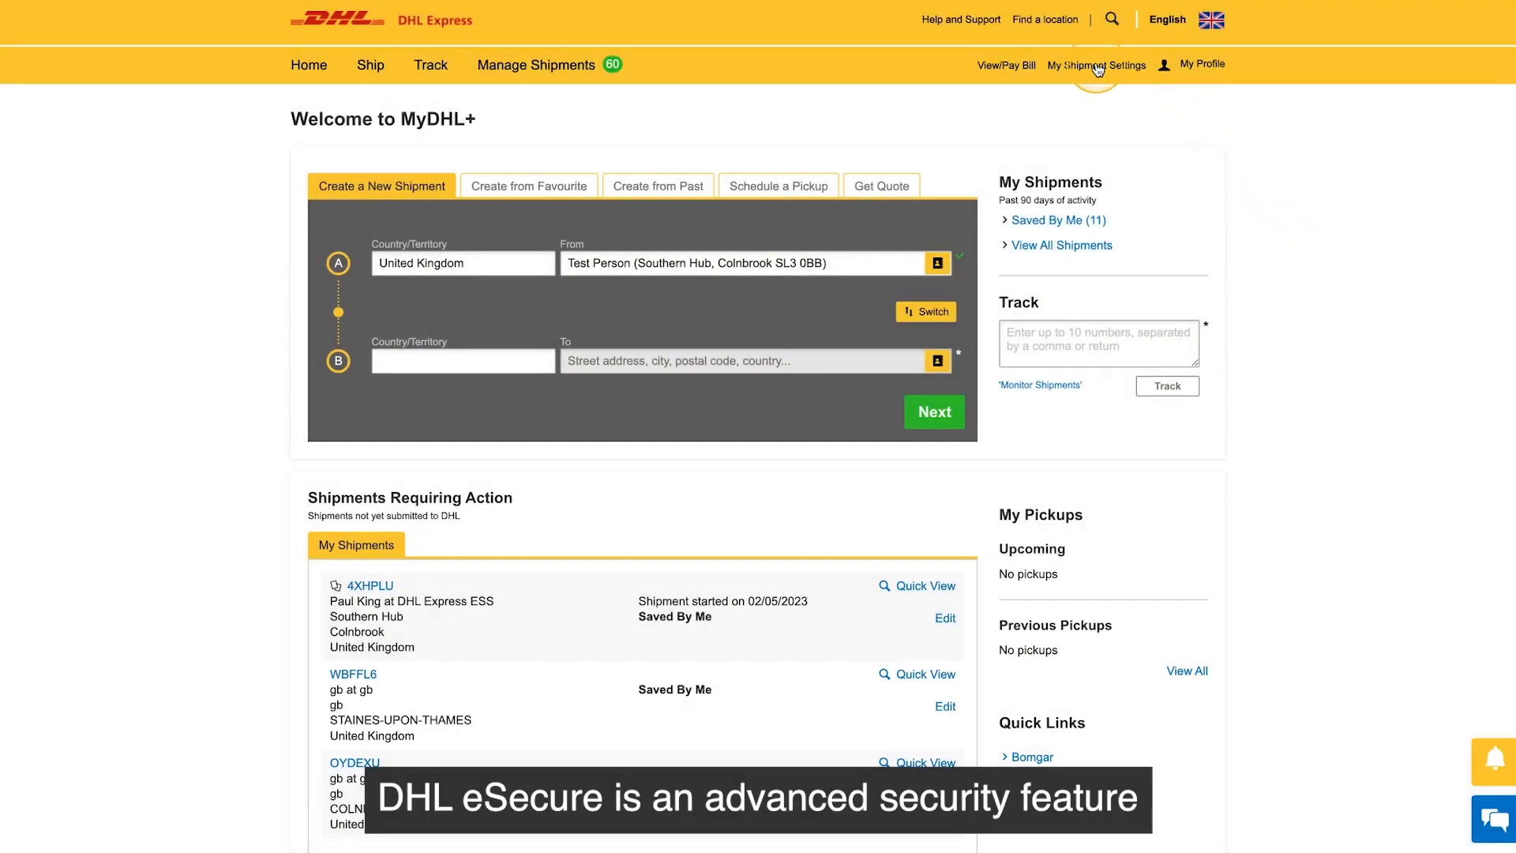
# - Reach Access eSecure from My Shipment Settings on the home page
pyautogui.click(1096, 65)
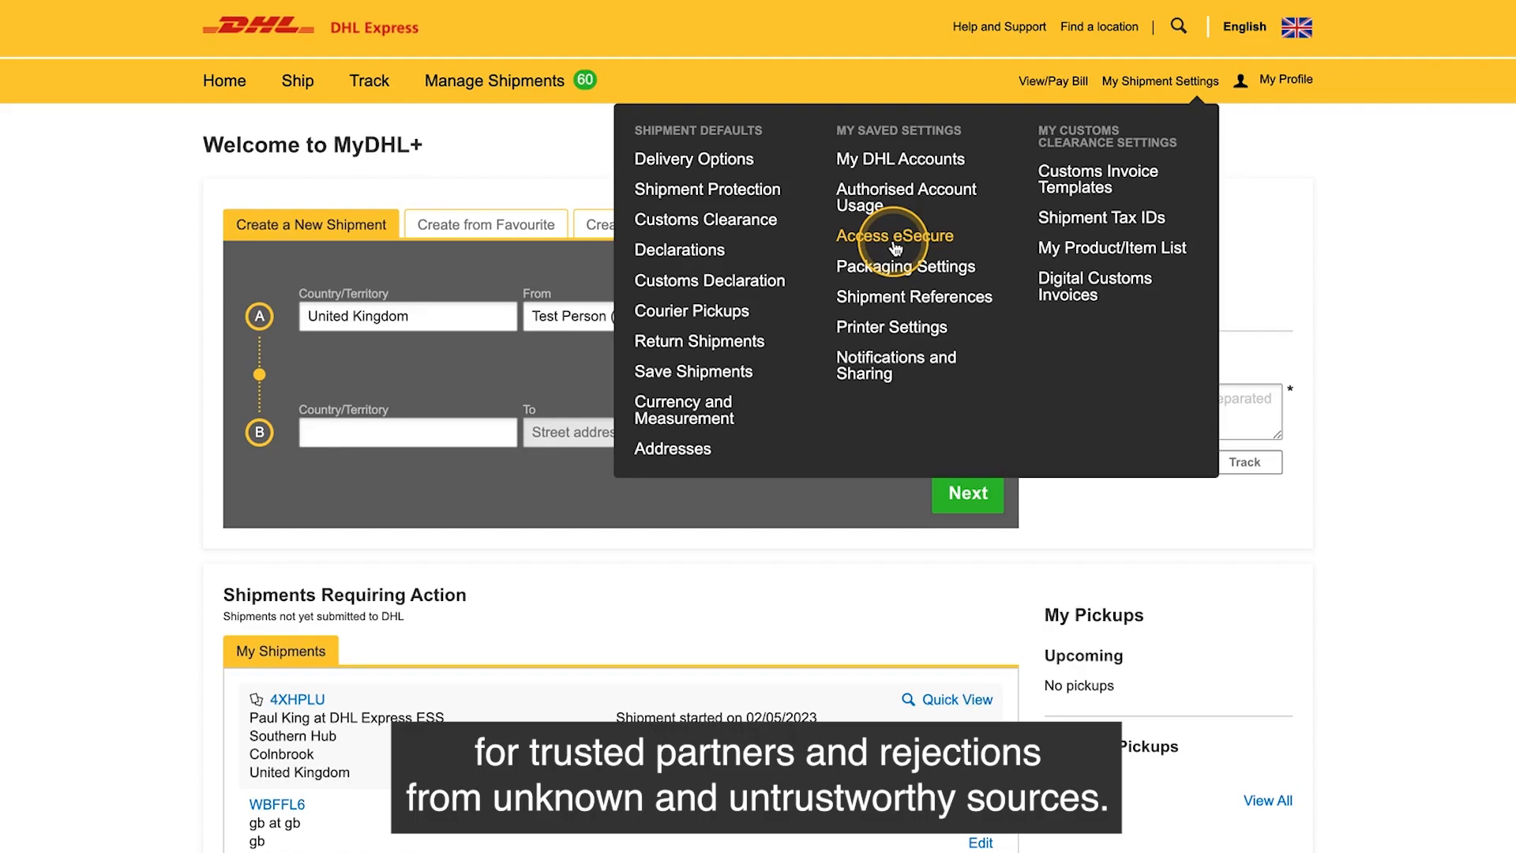
pyautogui.click(894, 235)
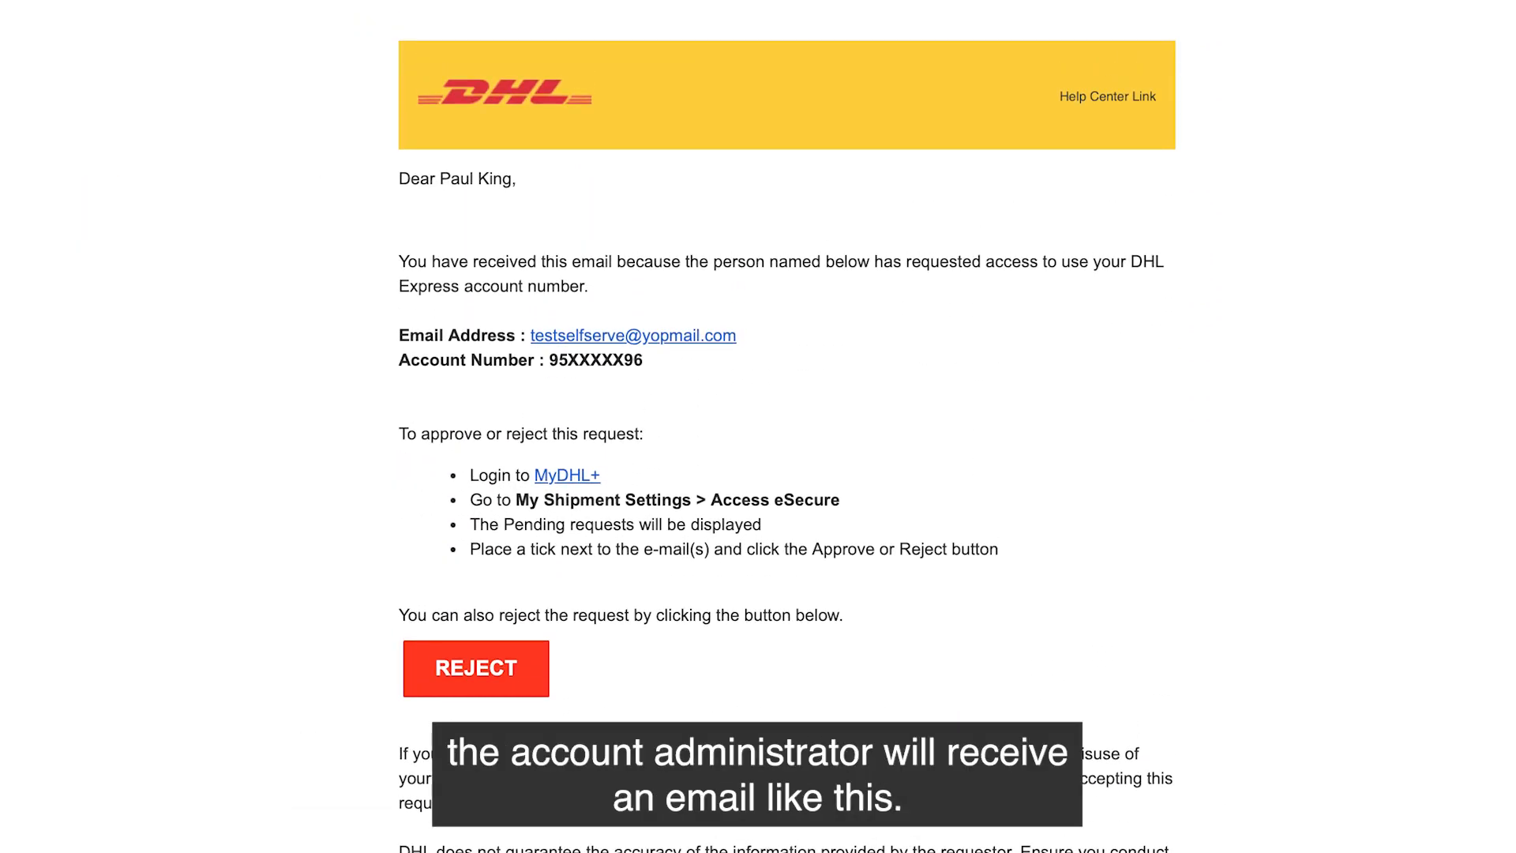
pyautogui.scroll(-3)
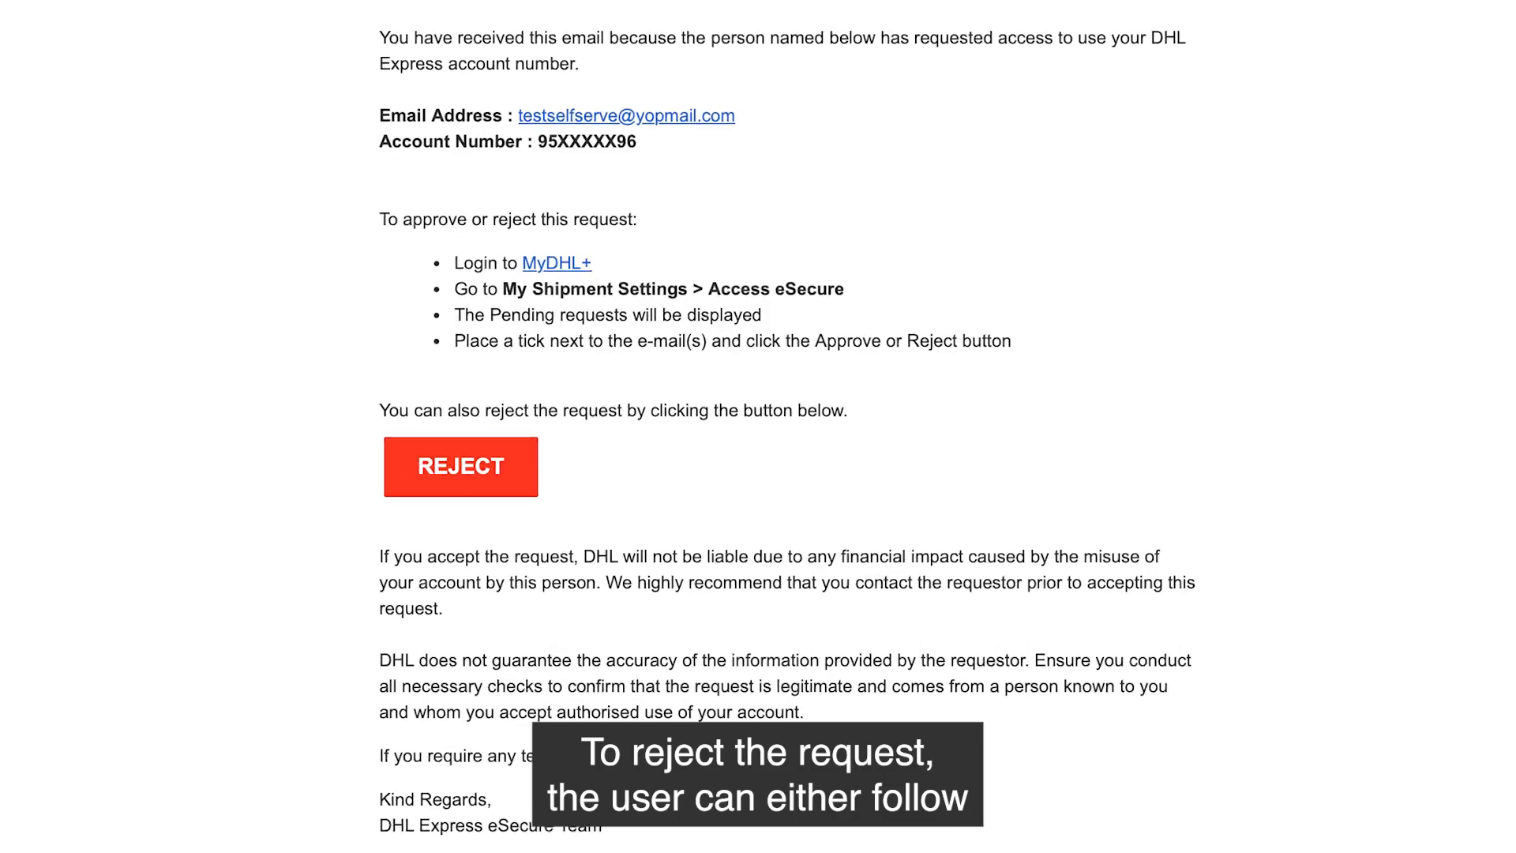
pyautogui.scroll(-3)
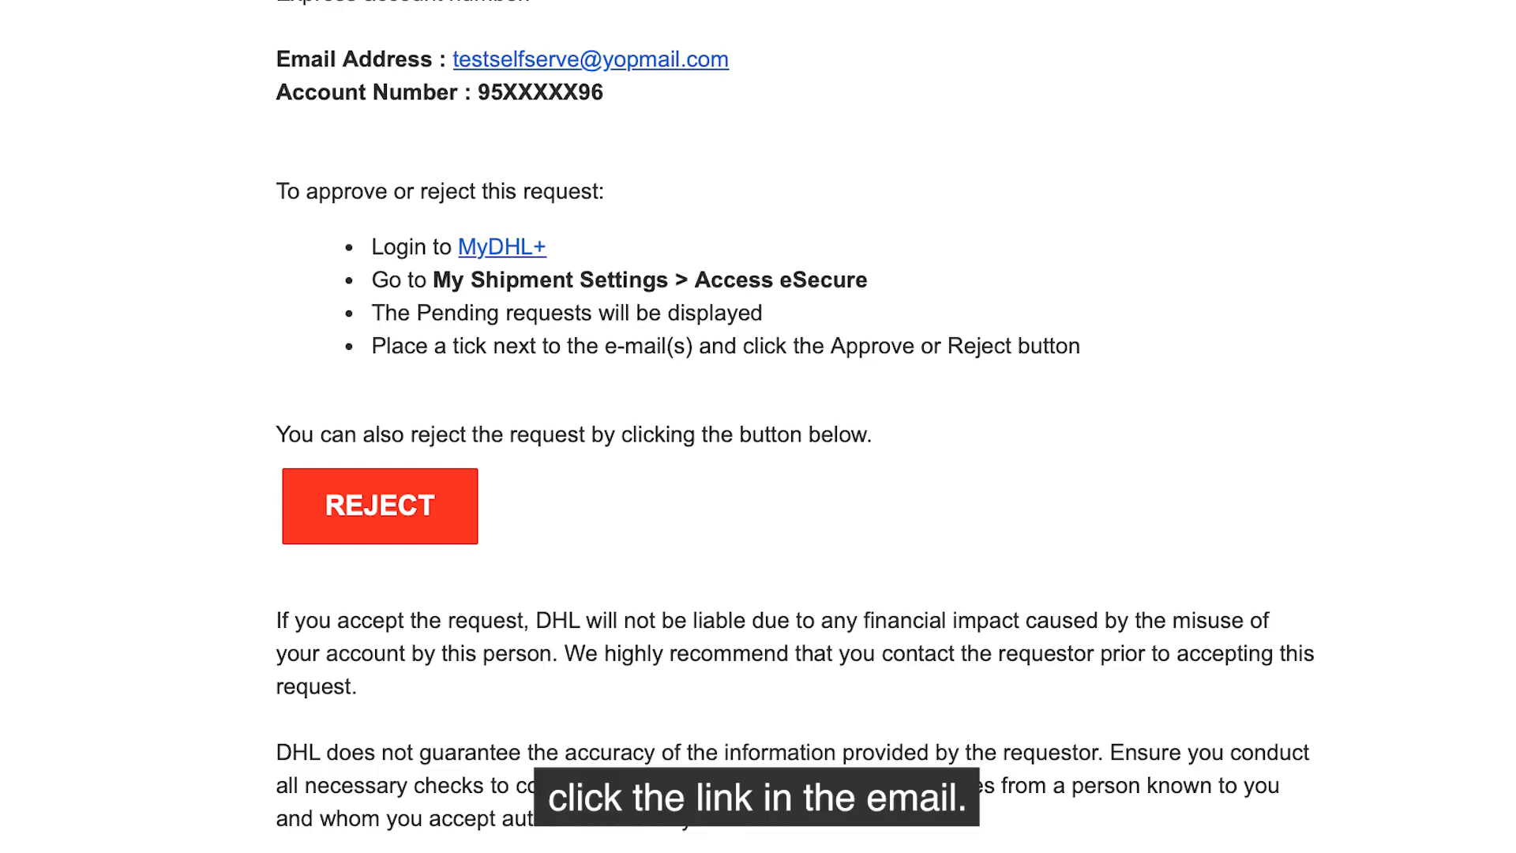
# - Choose United Kingdom as the login location and continue to the dashboard
pyautogui.click(501, 246)
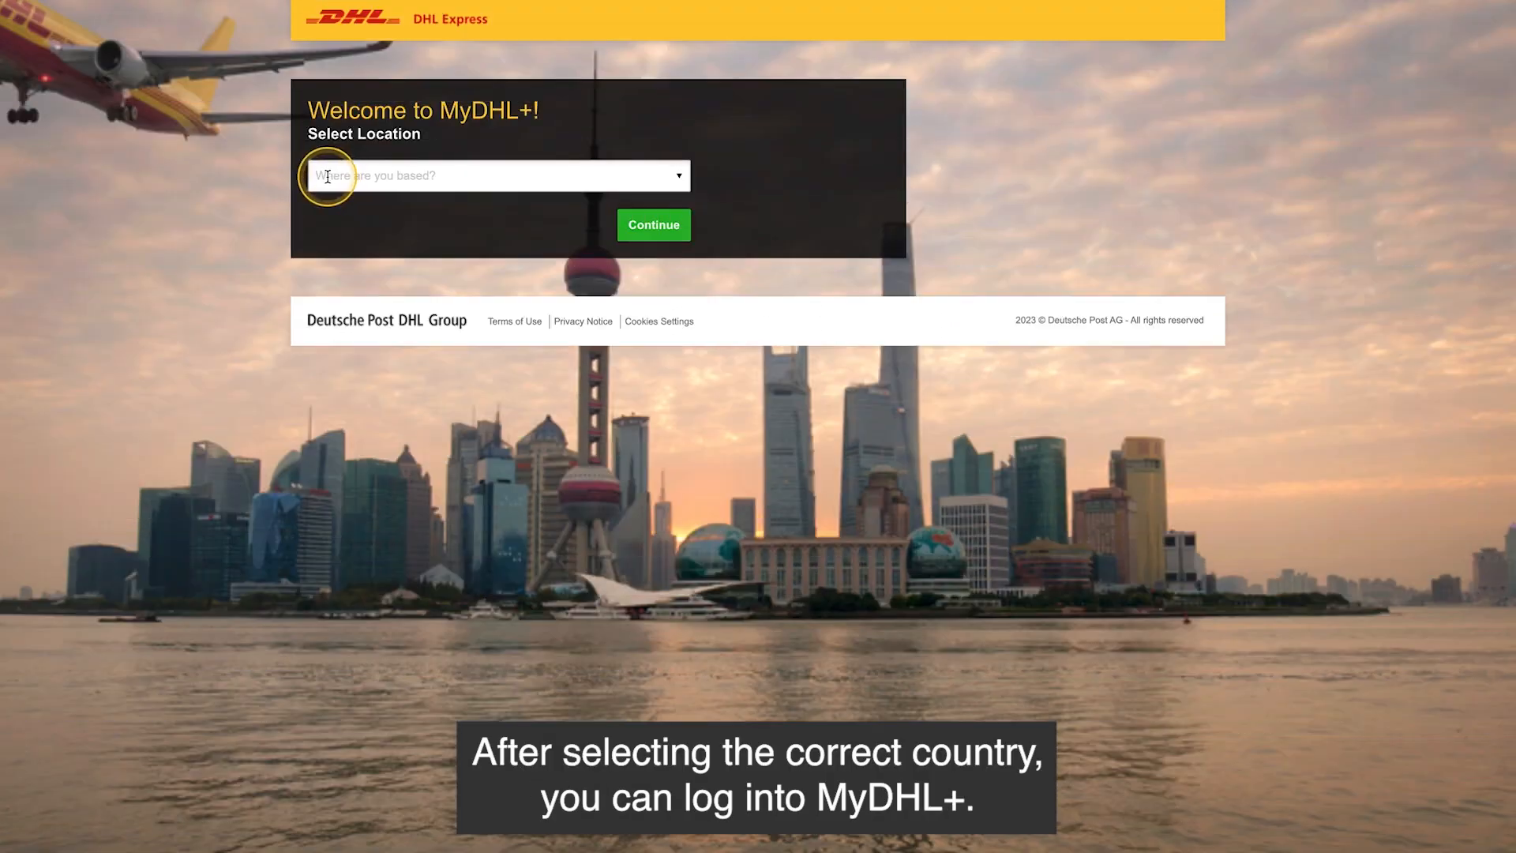
pyautogui.write('un')
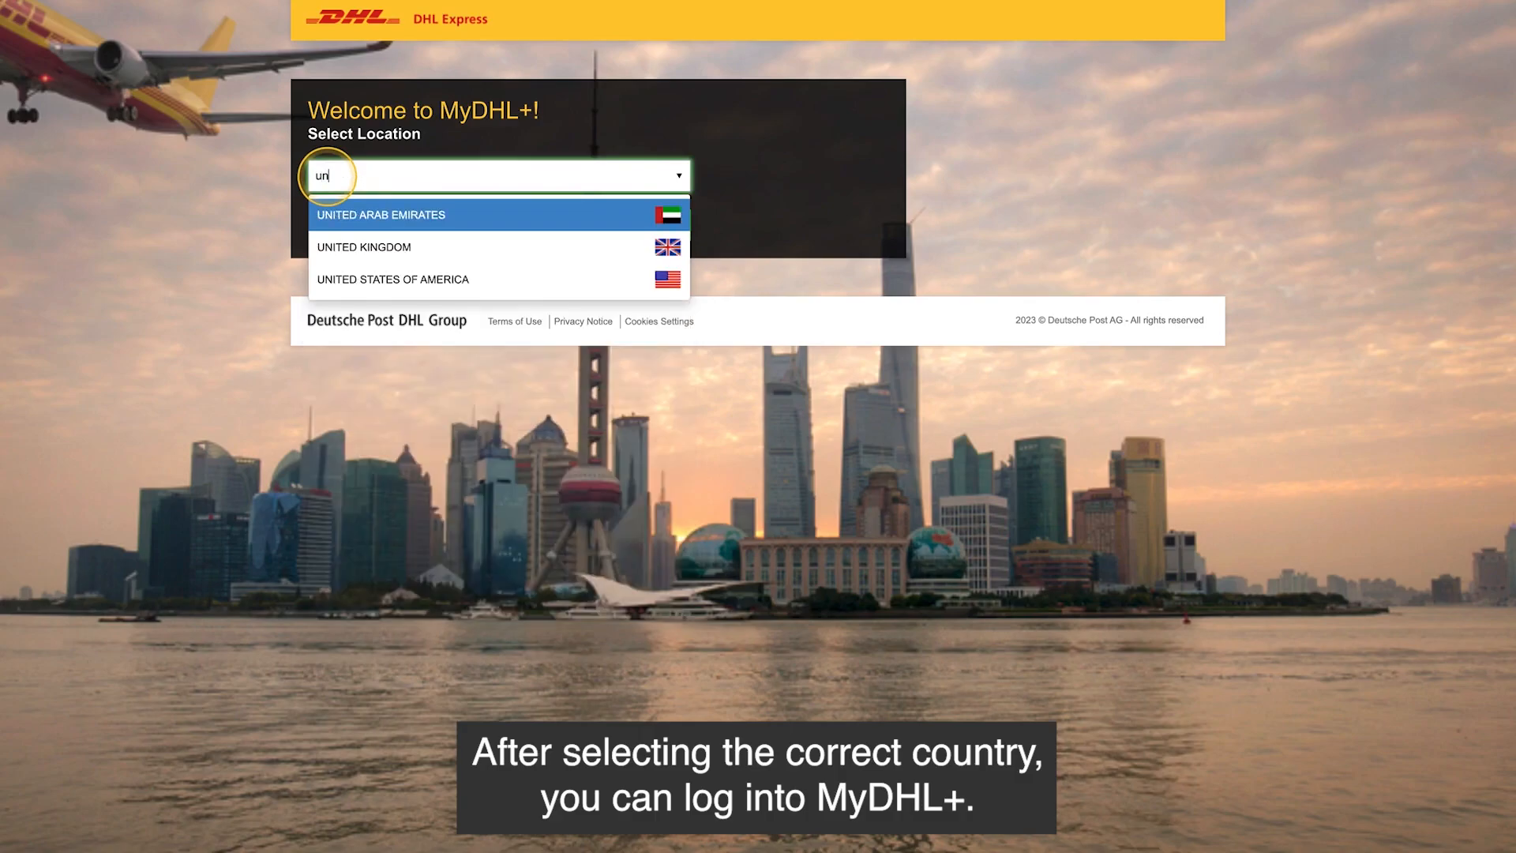
pyautogui.click(363, 246)
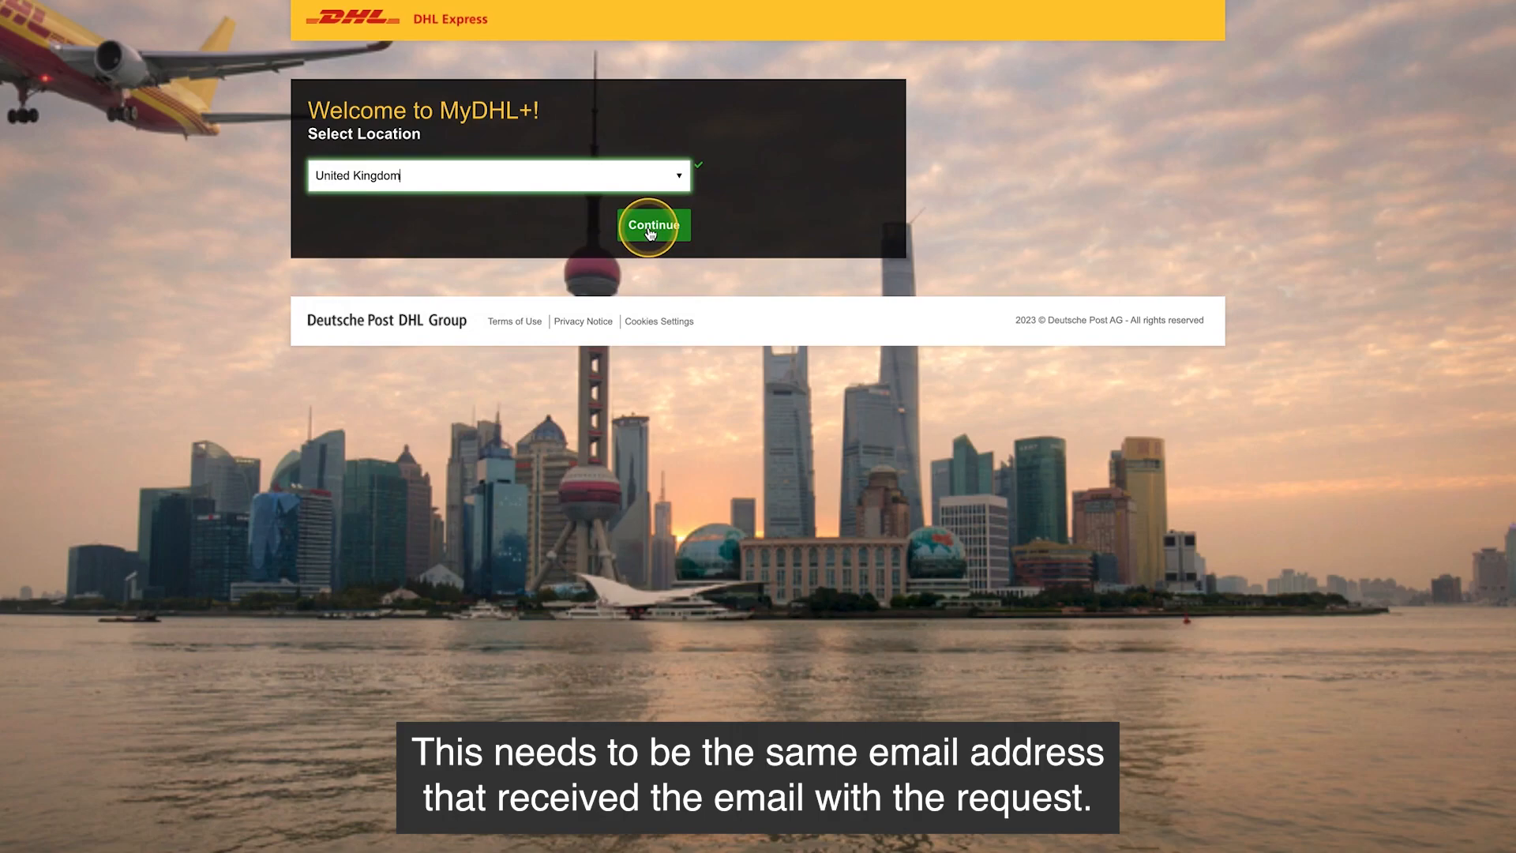
pyautogui.click(654, 224)
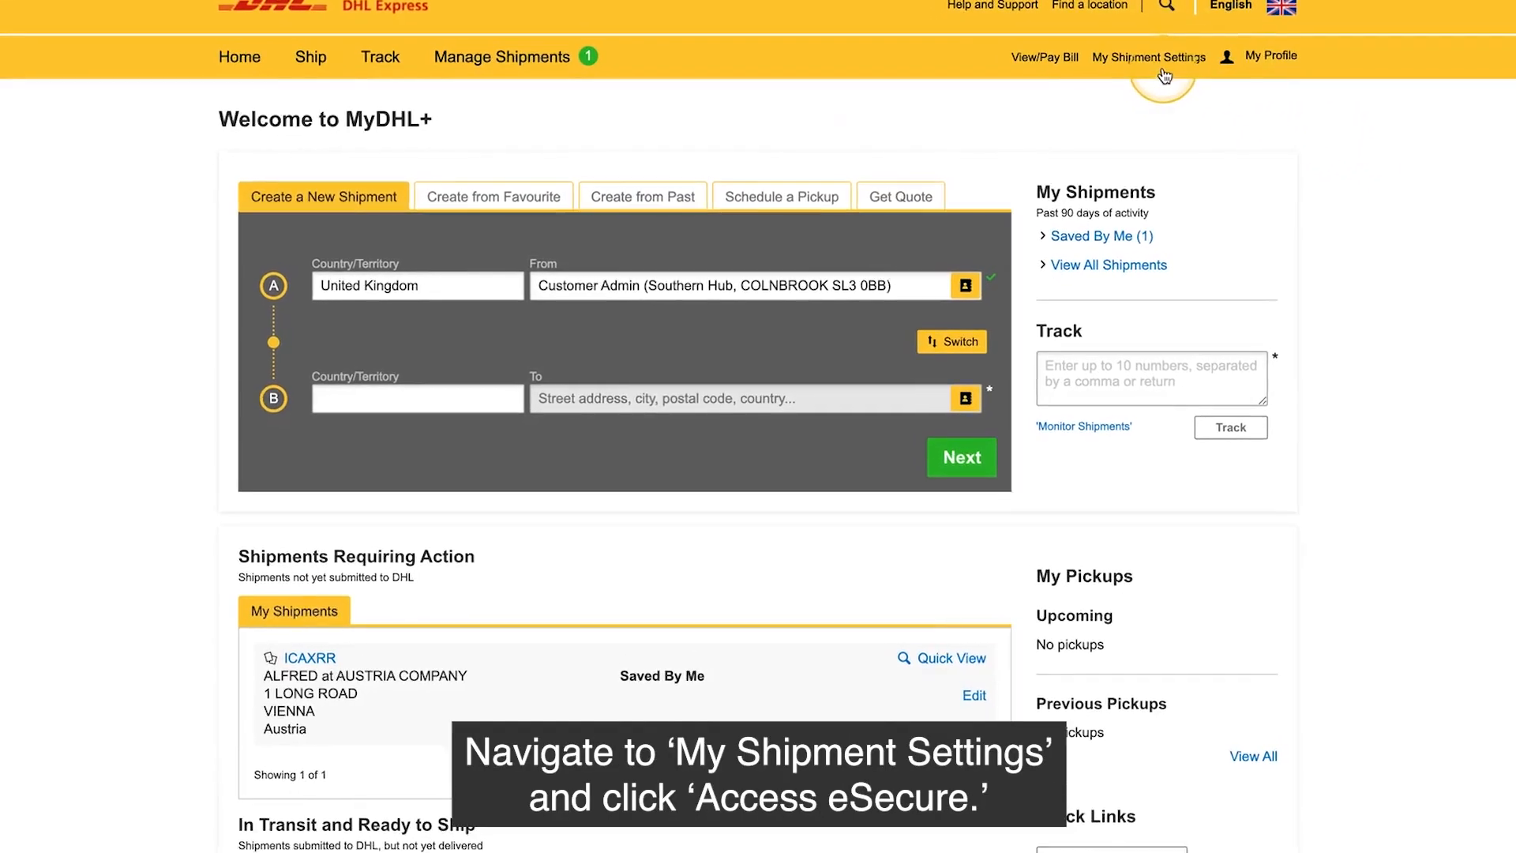
# - Approve the ticked pending eSecure access request under Access eSecure
pyautogui.click(1149, 57)
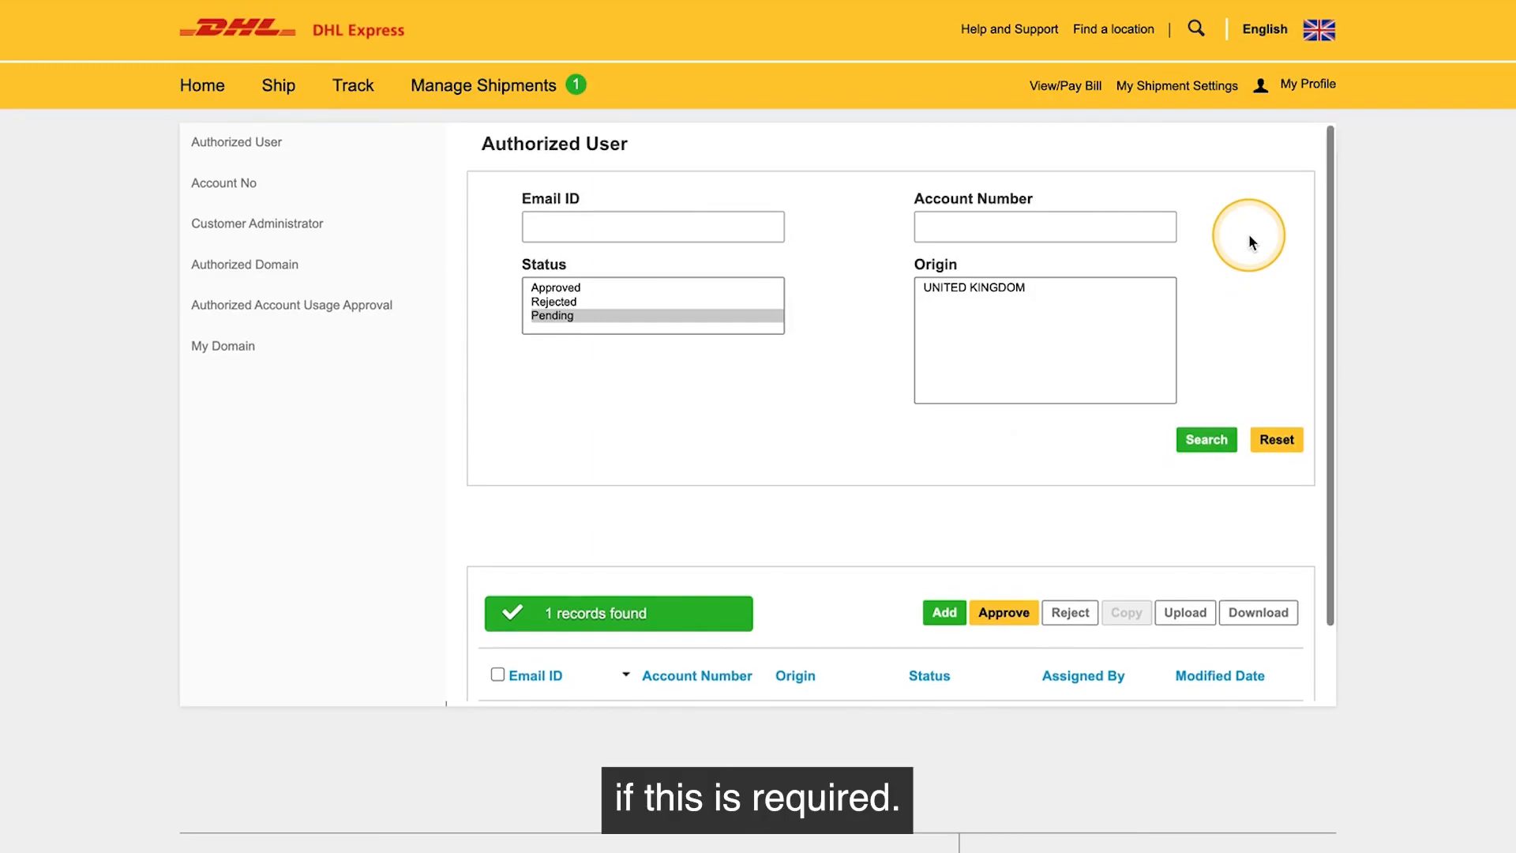
pyautogui.scroll(-3)
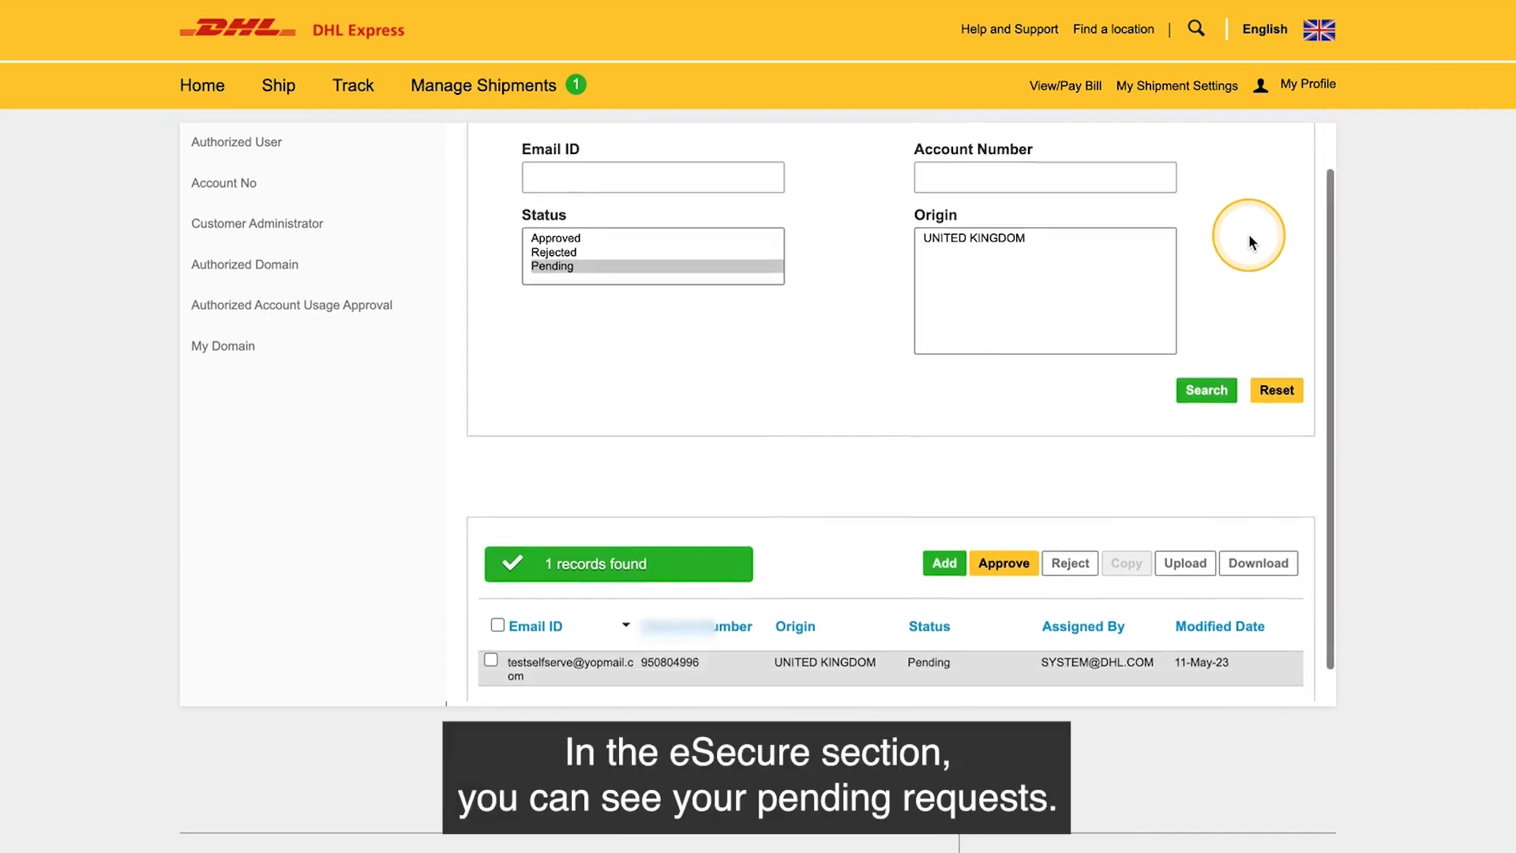
pyautogui.scroll(-3)
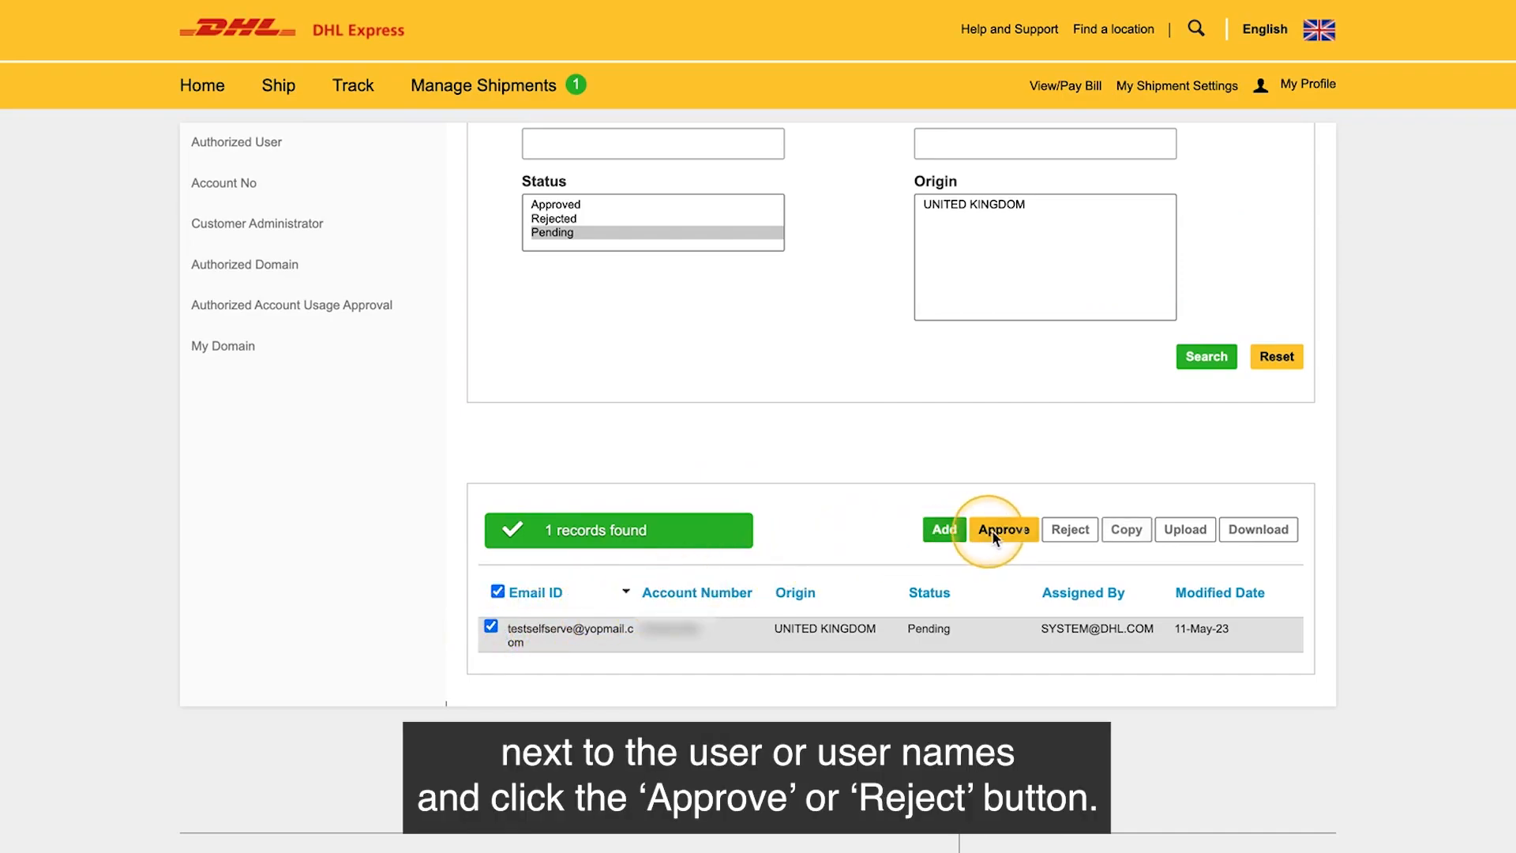
pyautogui.click(1002, 528)
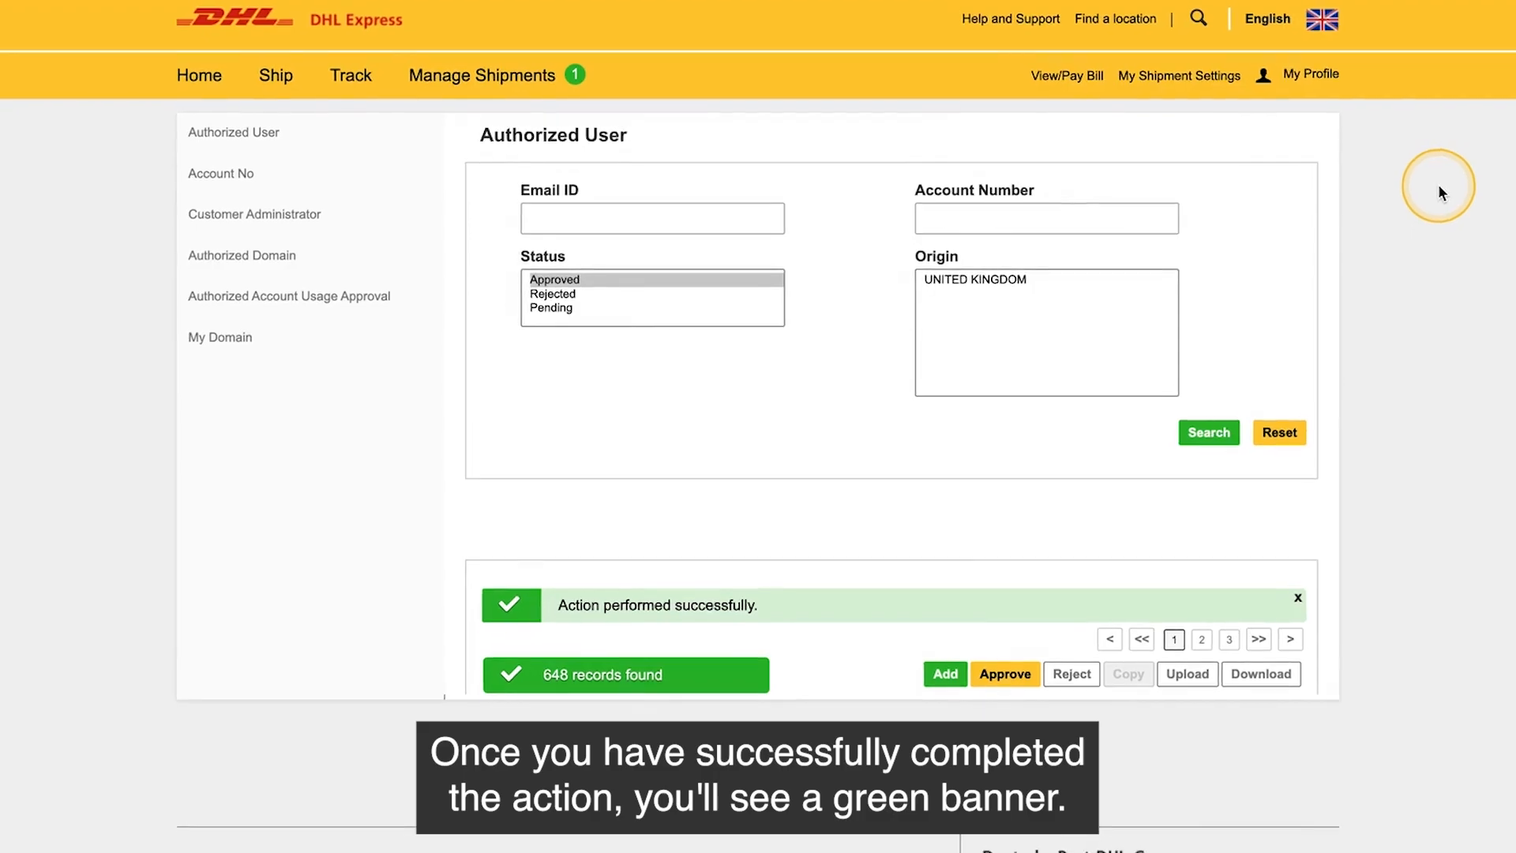
pyautogui.scroll(-3)
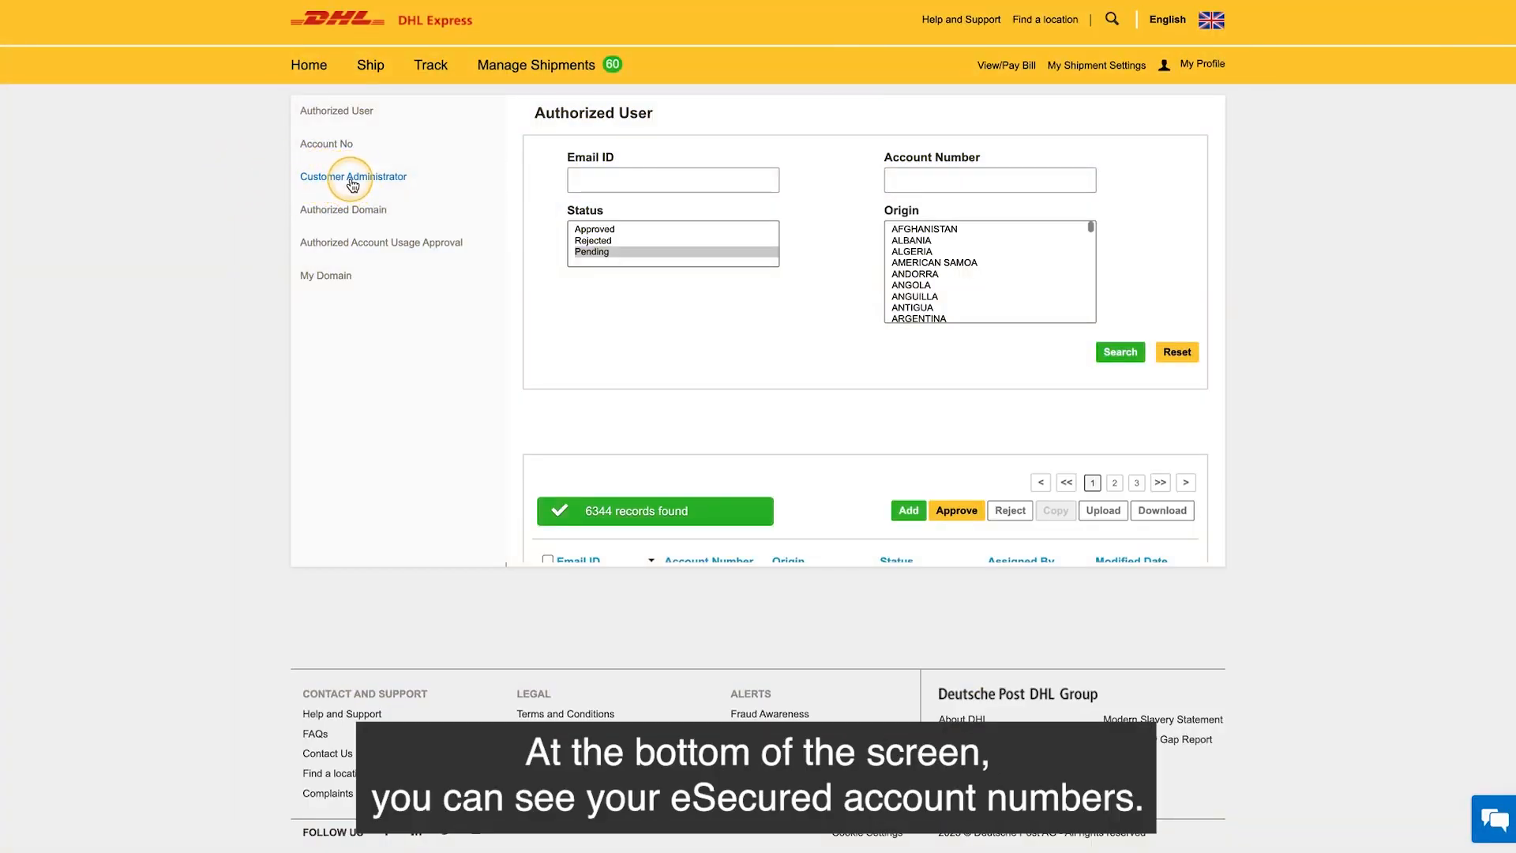
# - Select the ONLINE BOOKING TEST A/C account under Customer Administrator and start adding one
pyautogui.click(354, 177)
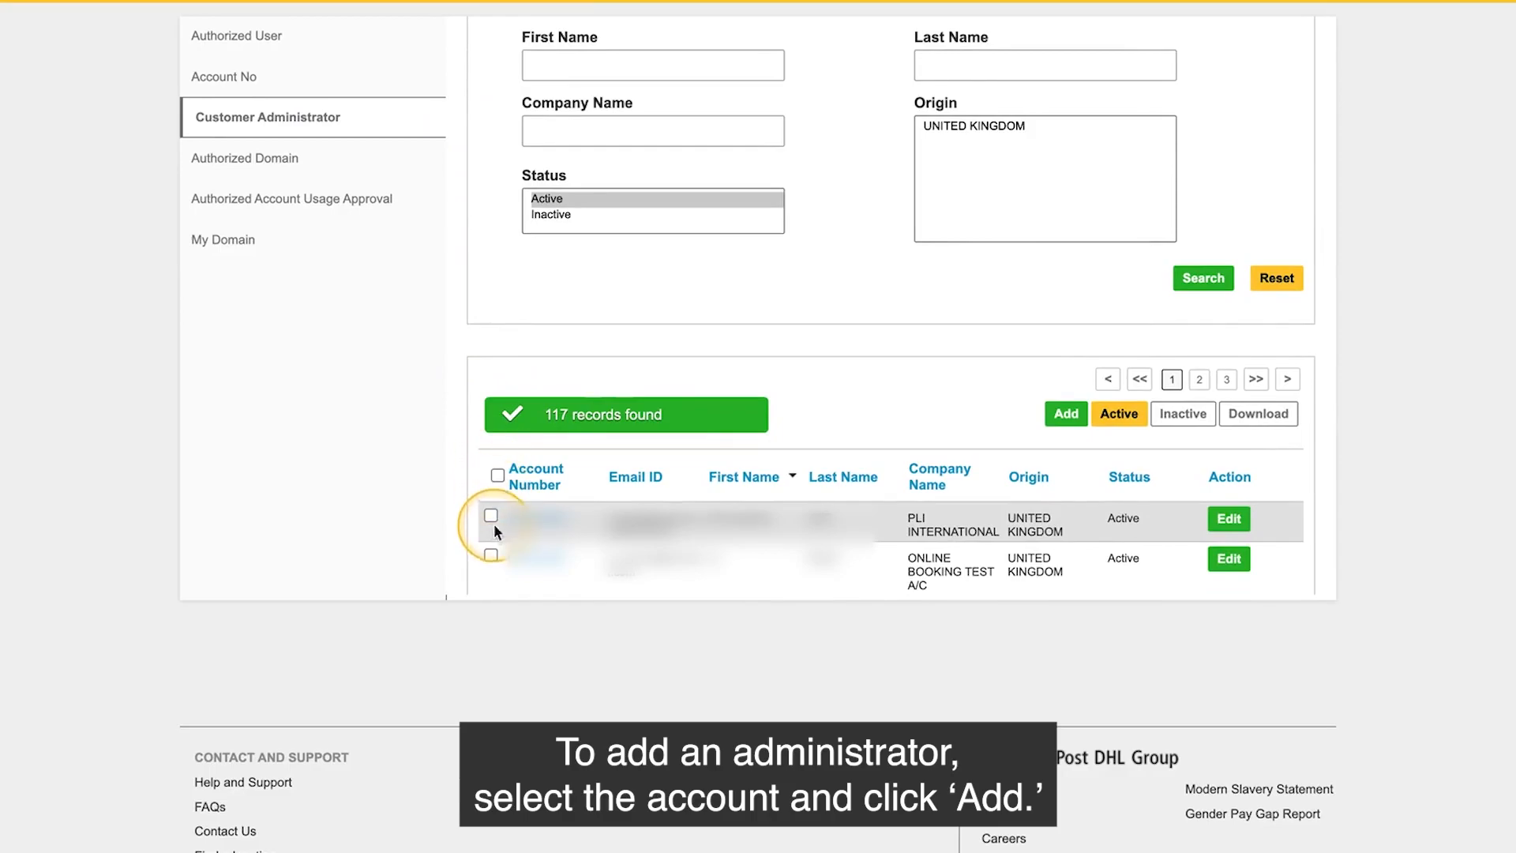
pyautogui.click(491, 556)
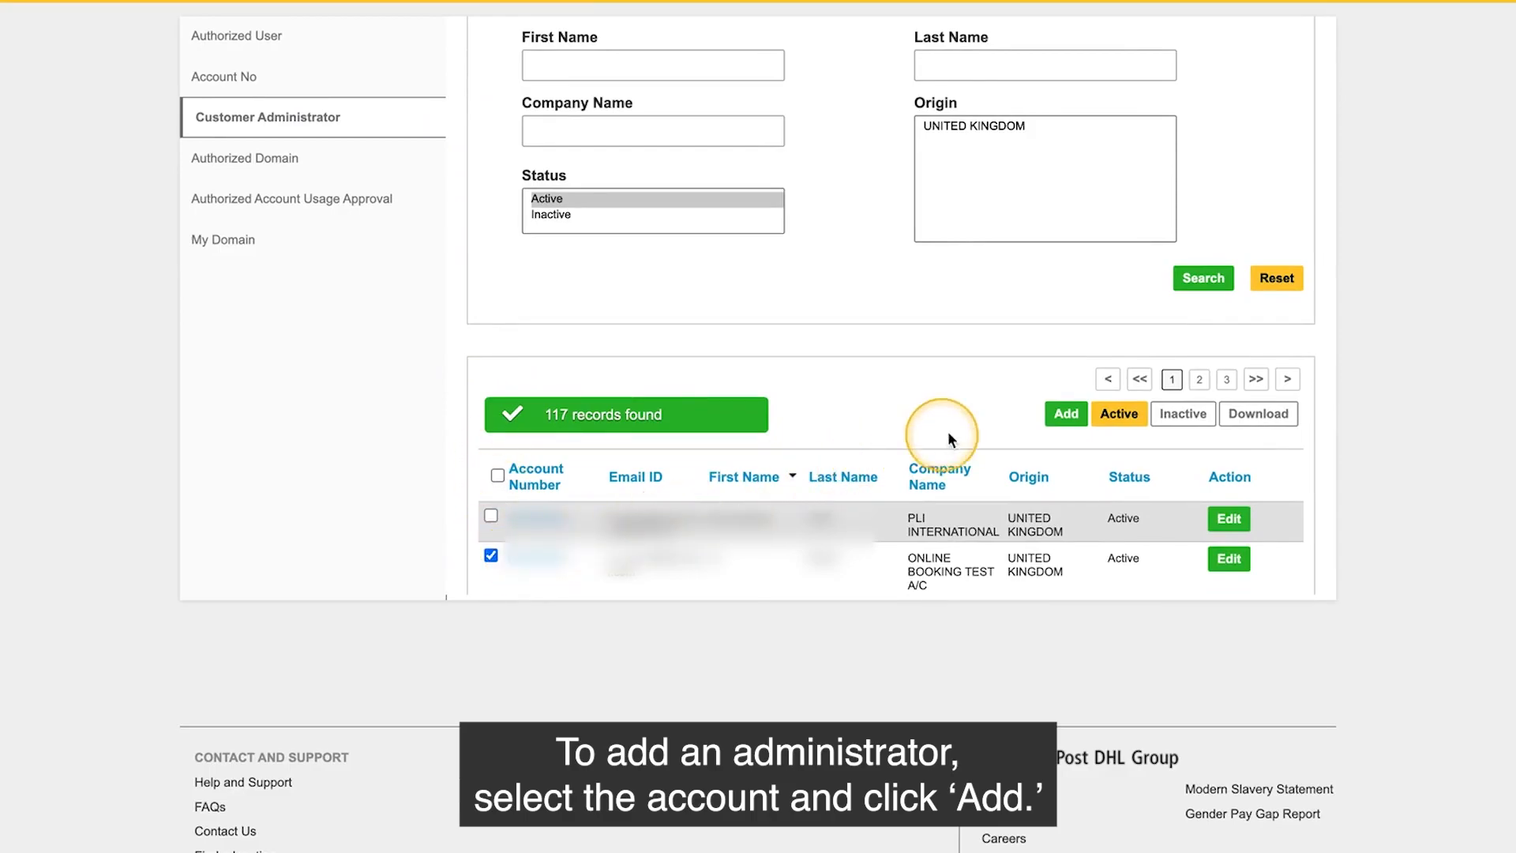
pyautogui.click(1066, 414)
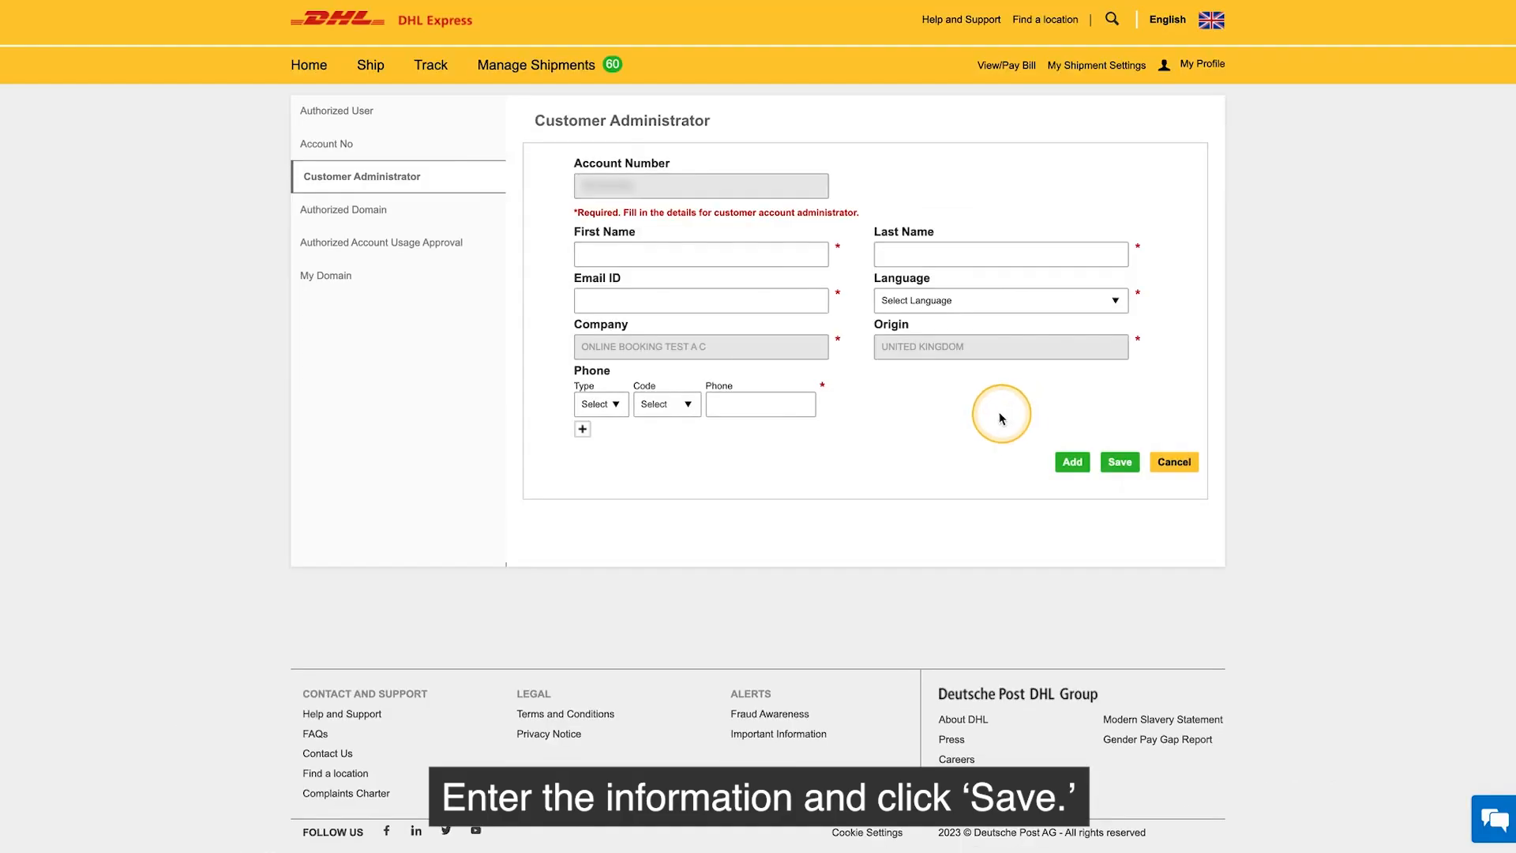
# - Save administrator 'Test' with email Test&test.com and English language
pyautogui.write('Test')
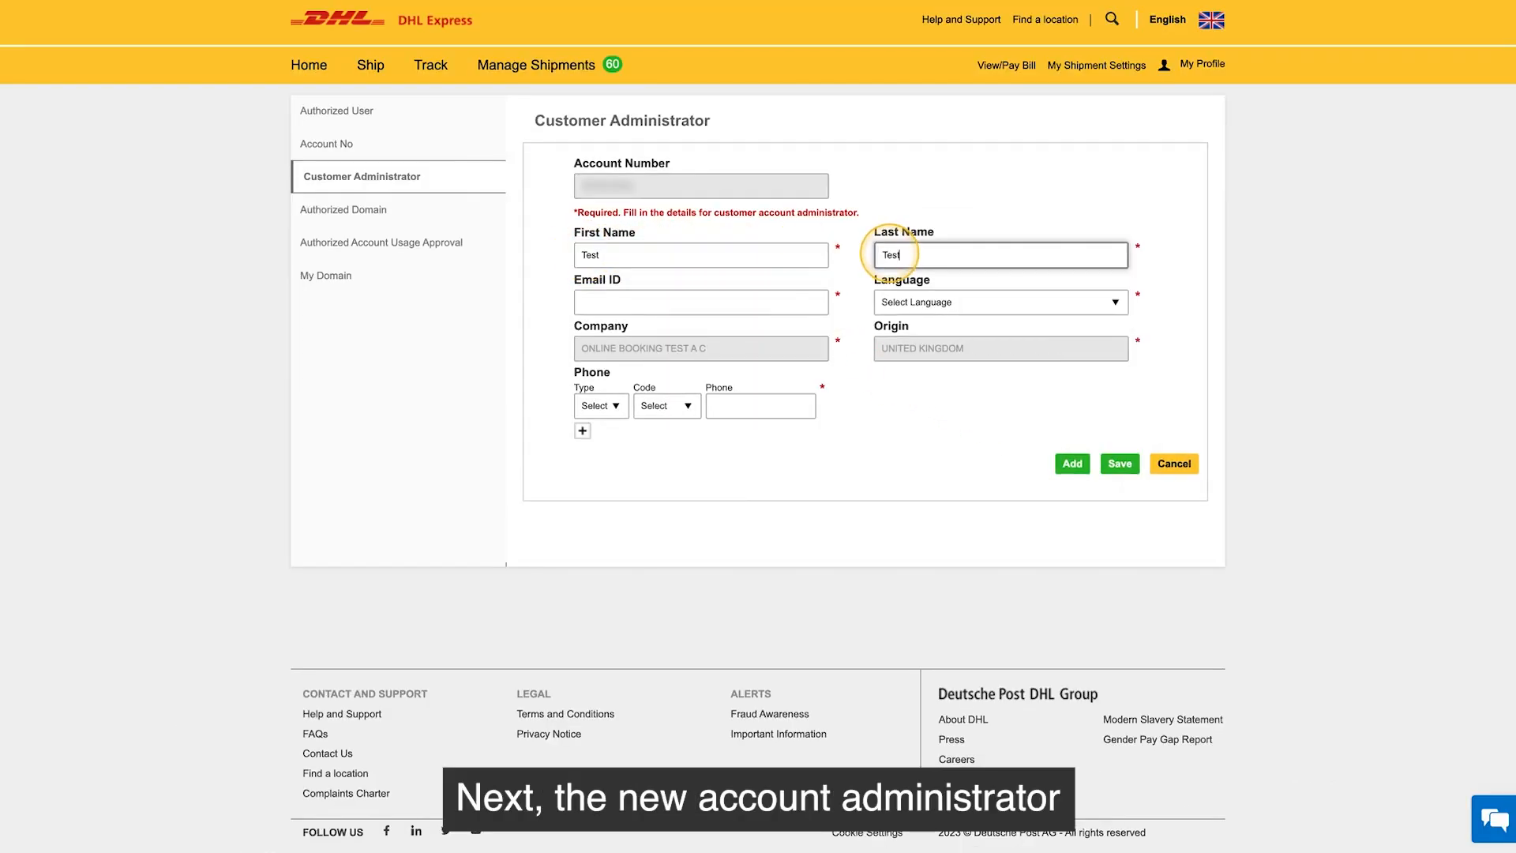
pyautogui.write('Test&test.com')
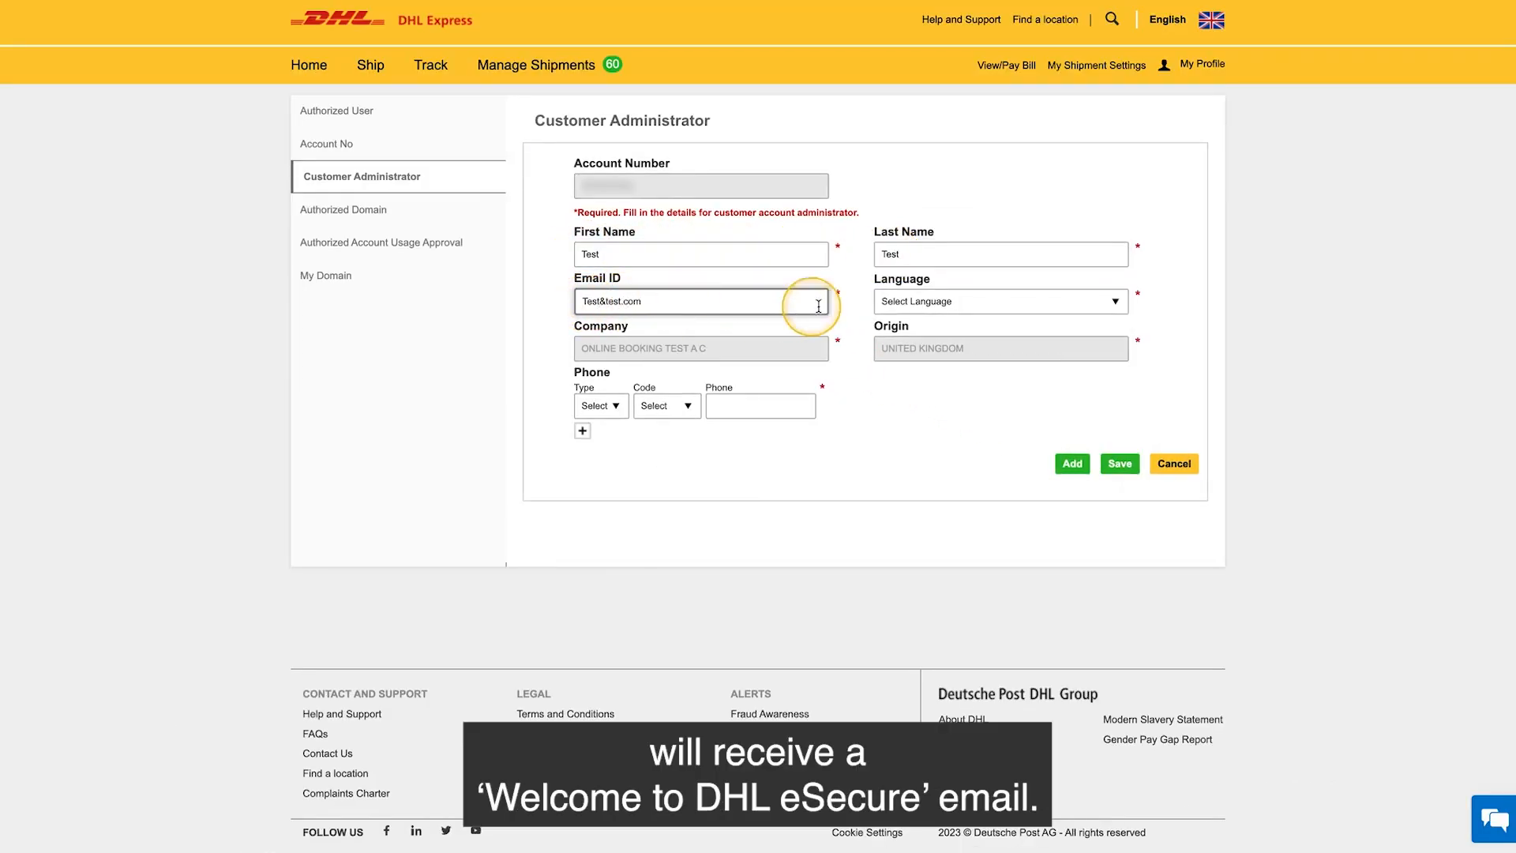
pyautogui.click(1001, 300)
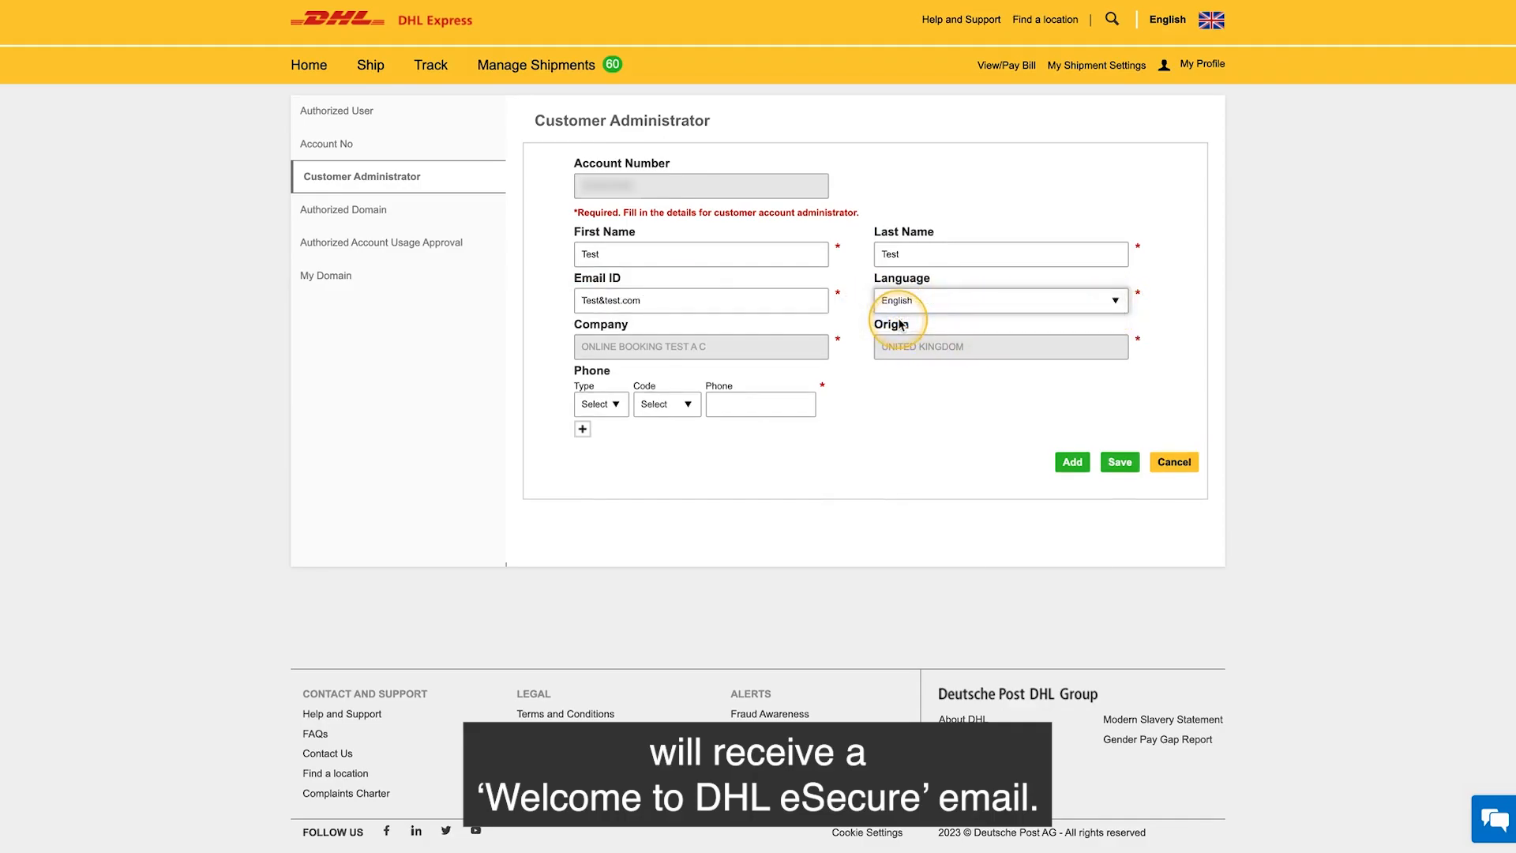
pyautogui.click(667, 405)
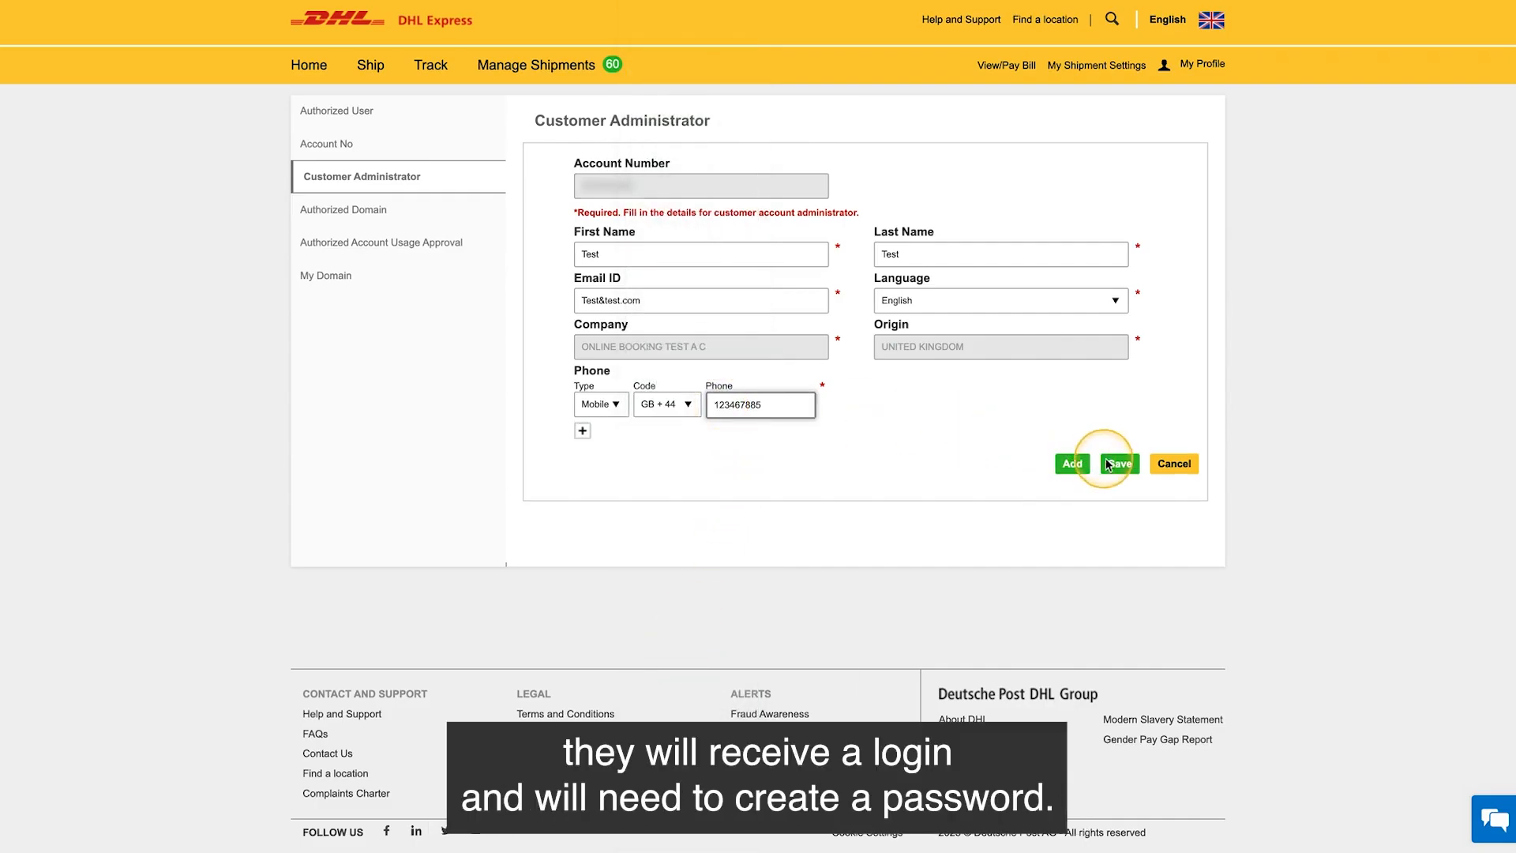
pyautogui.click(325, 275)
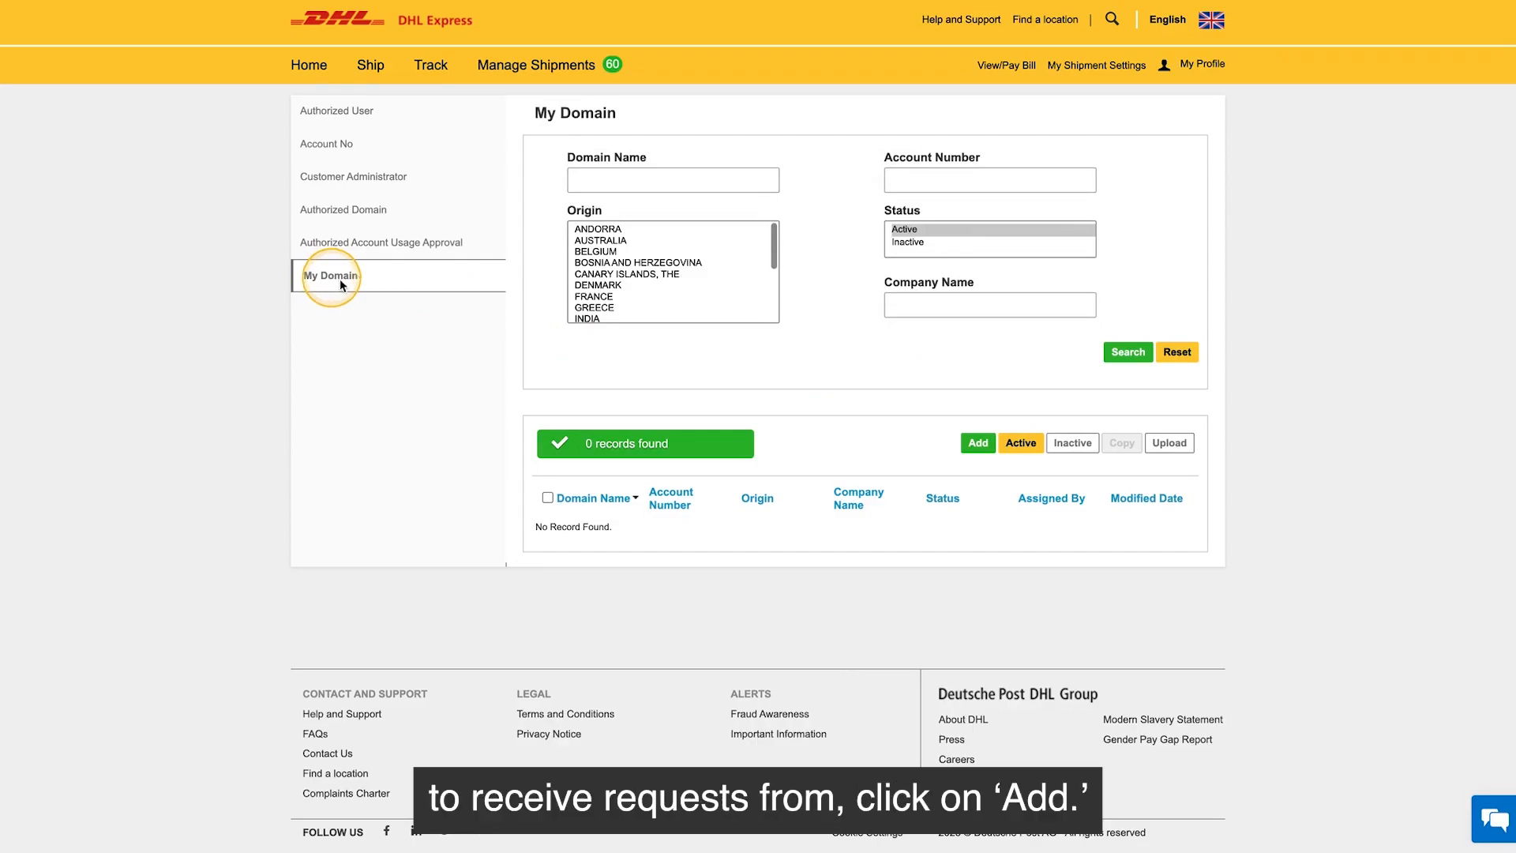
pyautogui.click(977, 442)
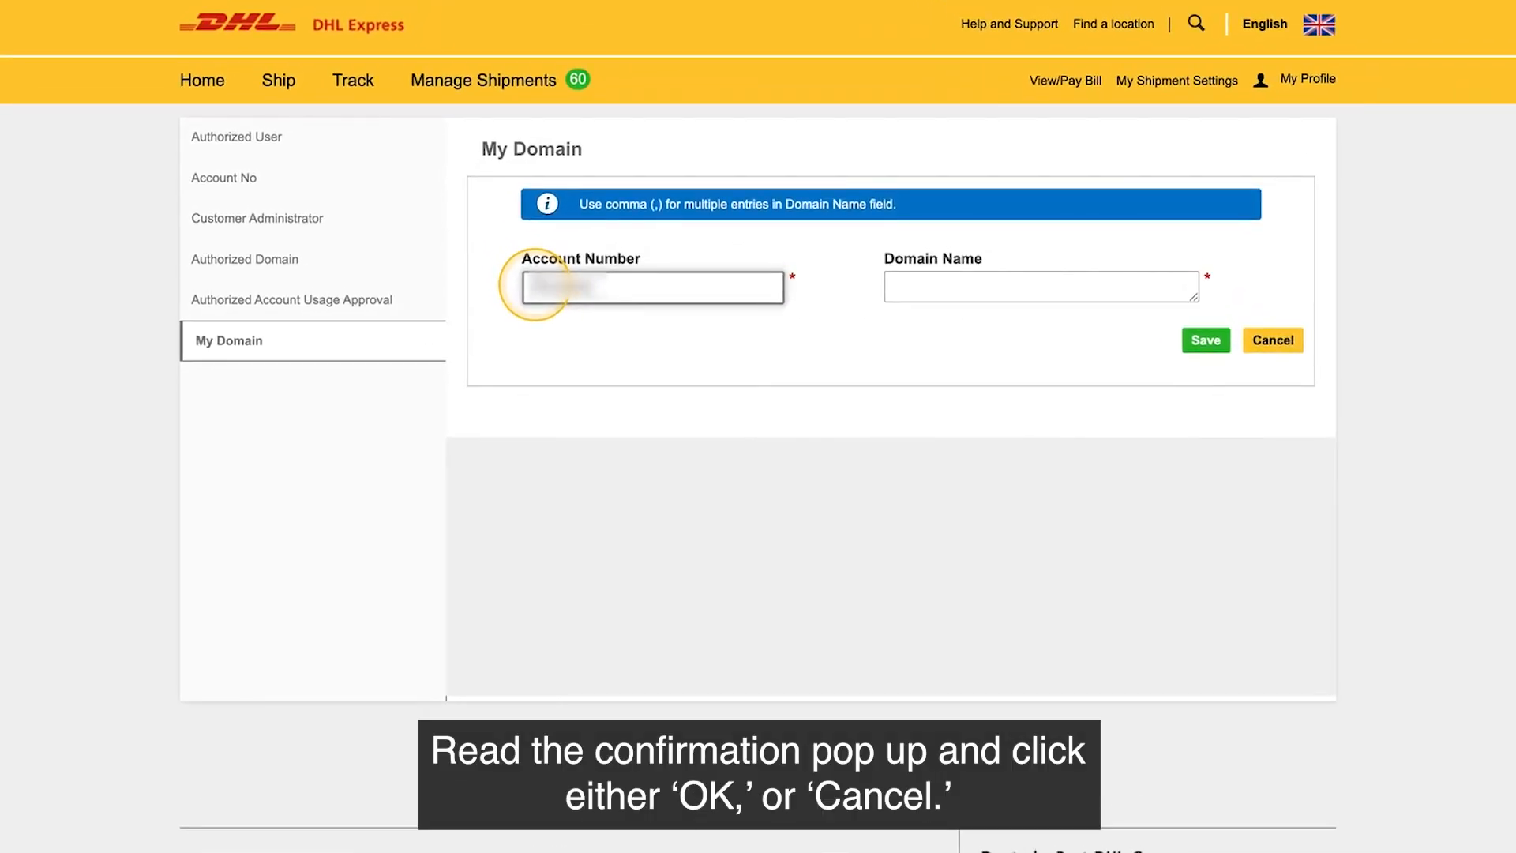
pyautogui.write('@testcompany.')
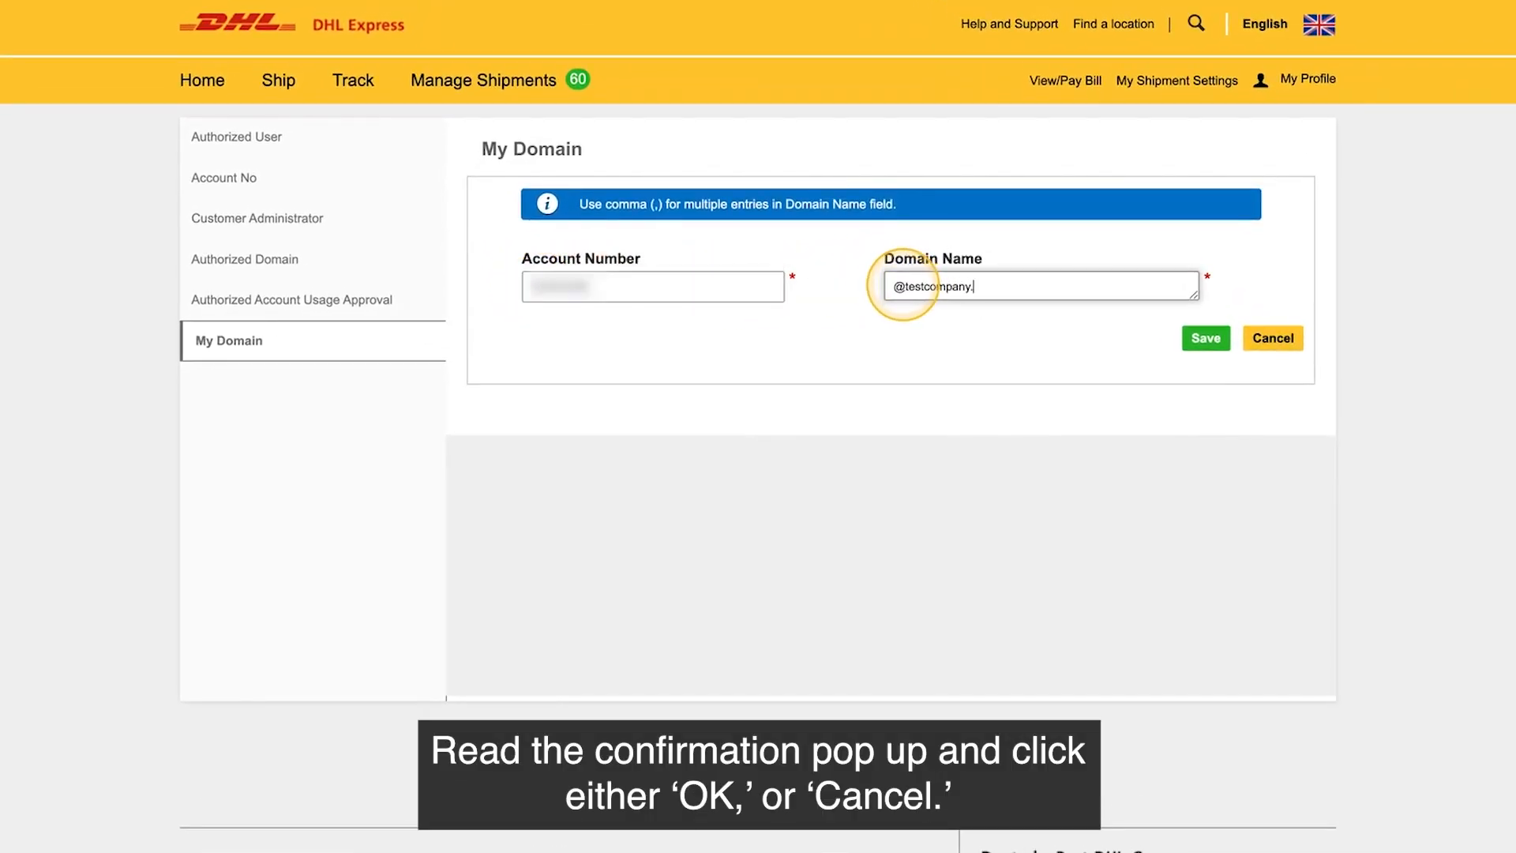
pyautogui.click(1205, 338)
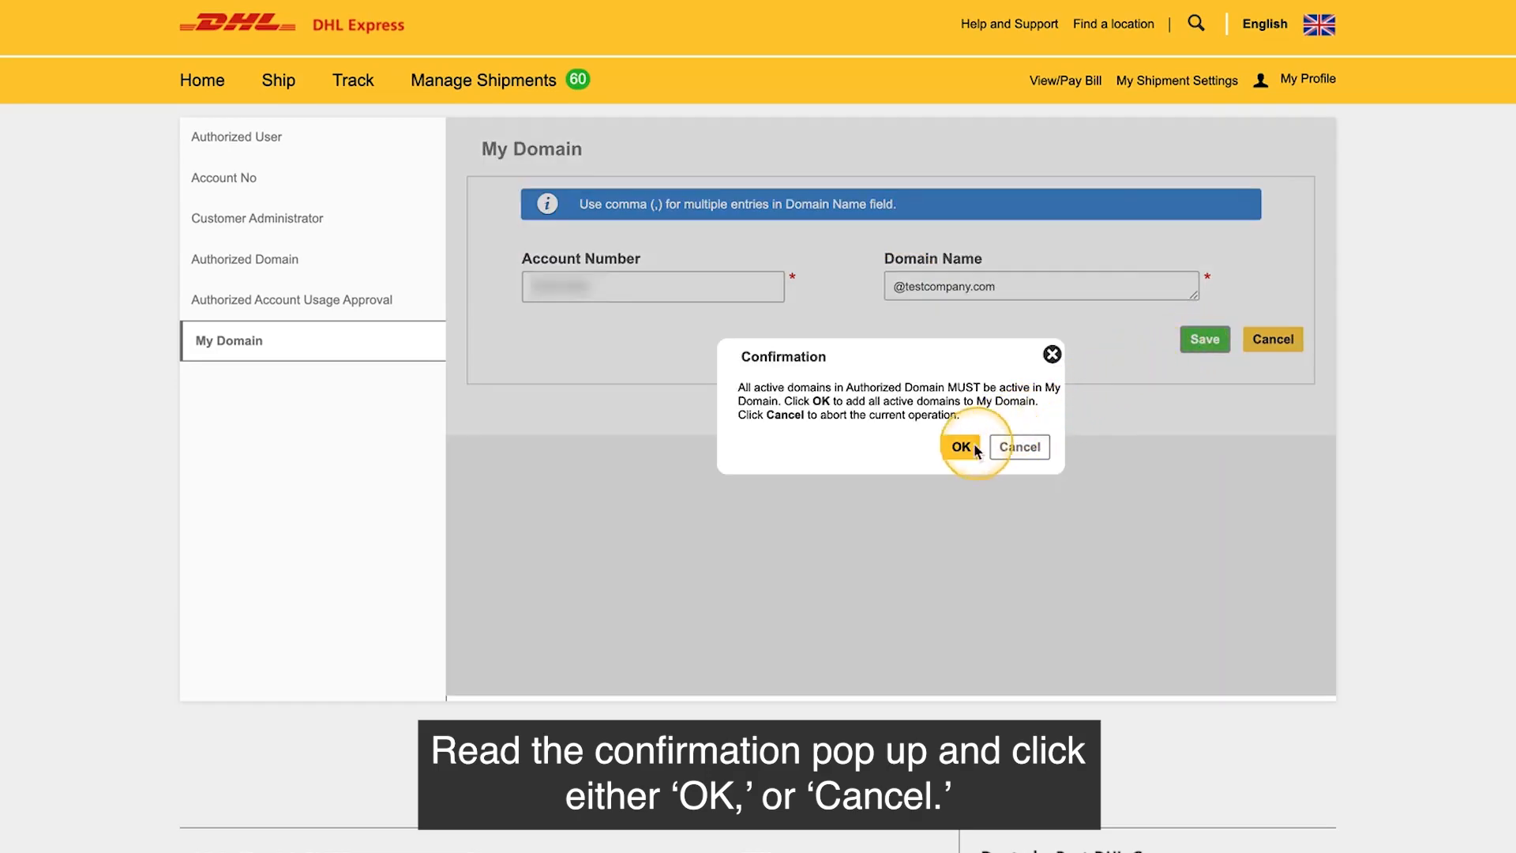
pyautogui.click(960, 447)
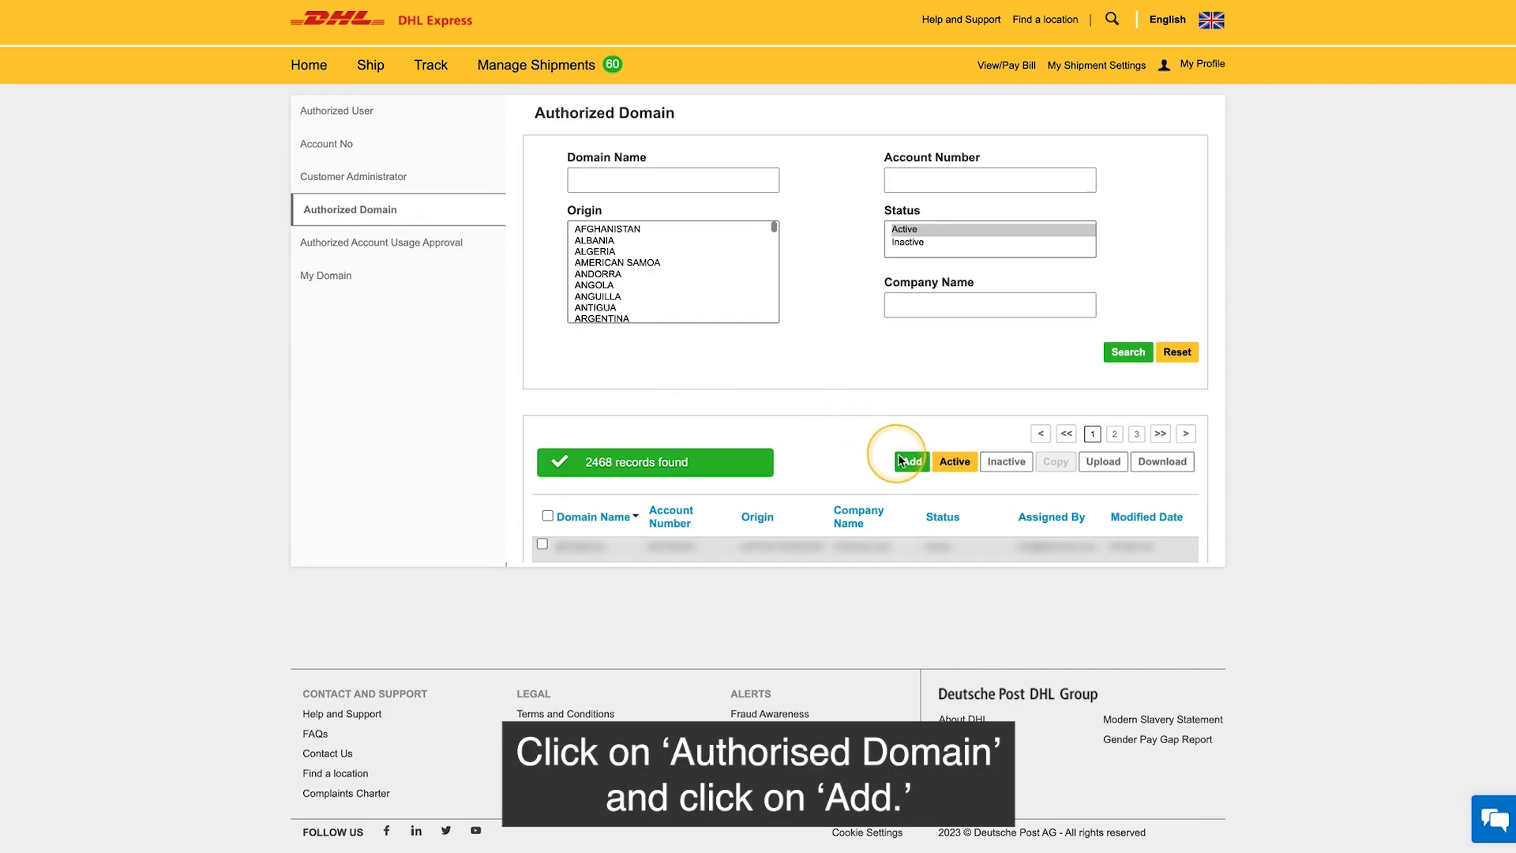
pyautogui.click(910, 461)
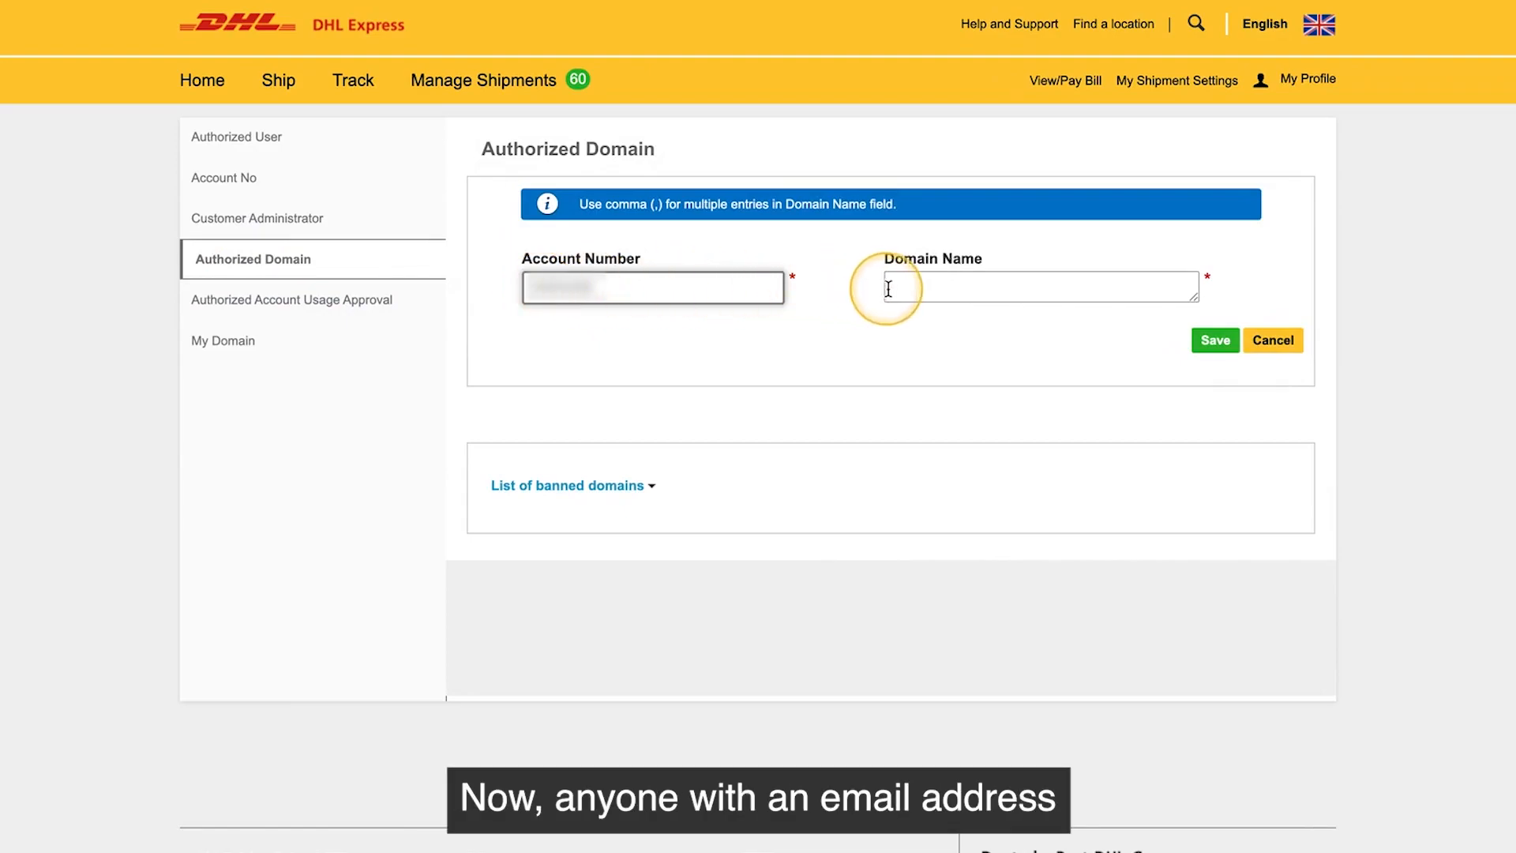
pyautogui.write('@testcompany.com')
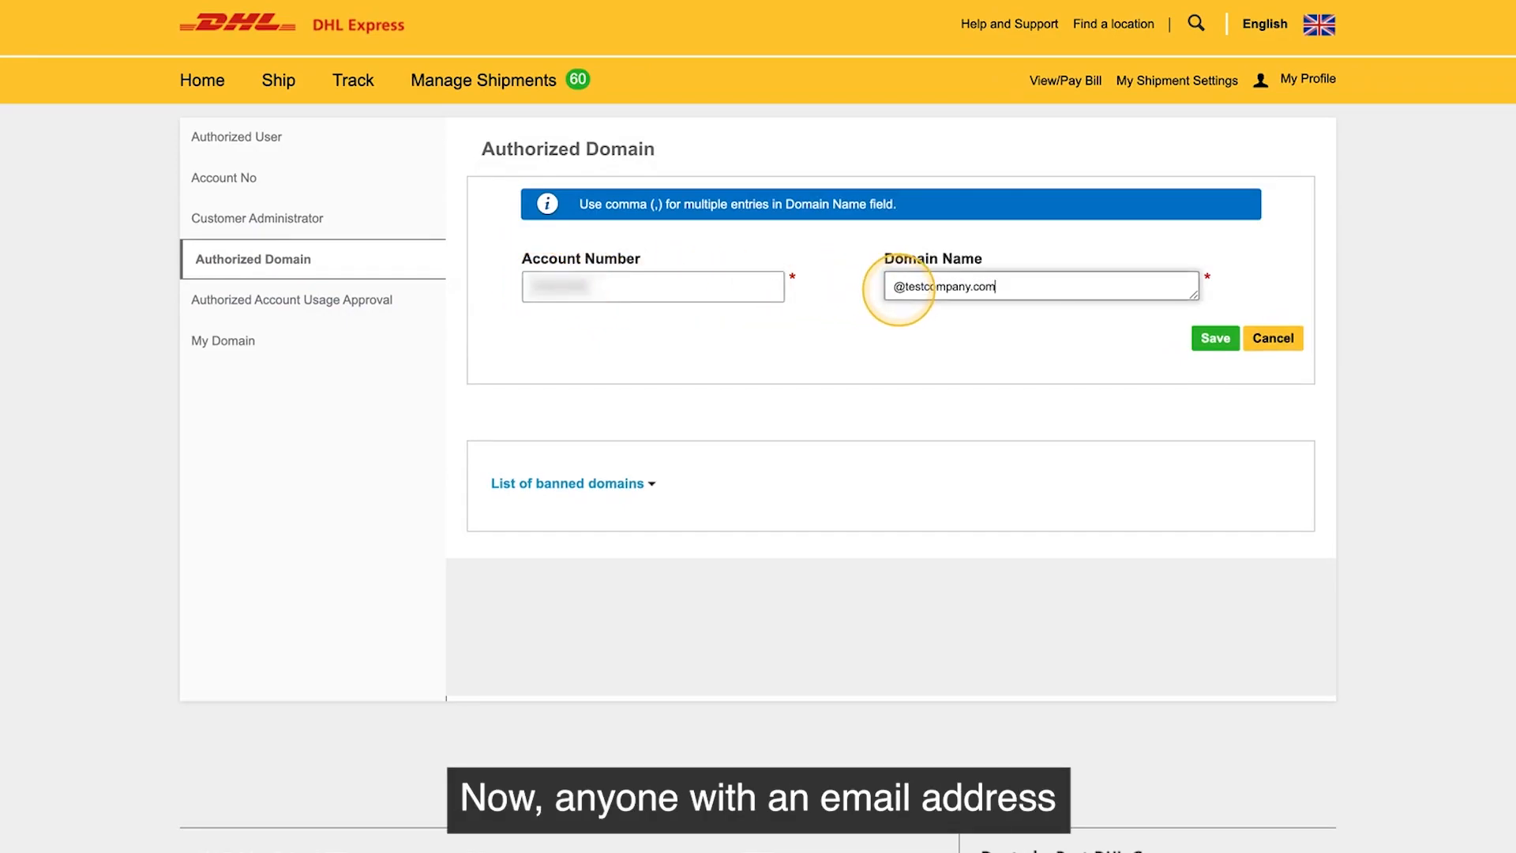
pyautogui.click(1216, 338)
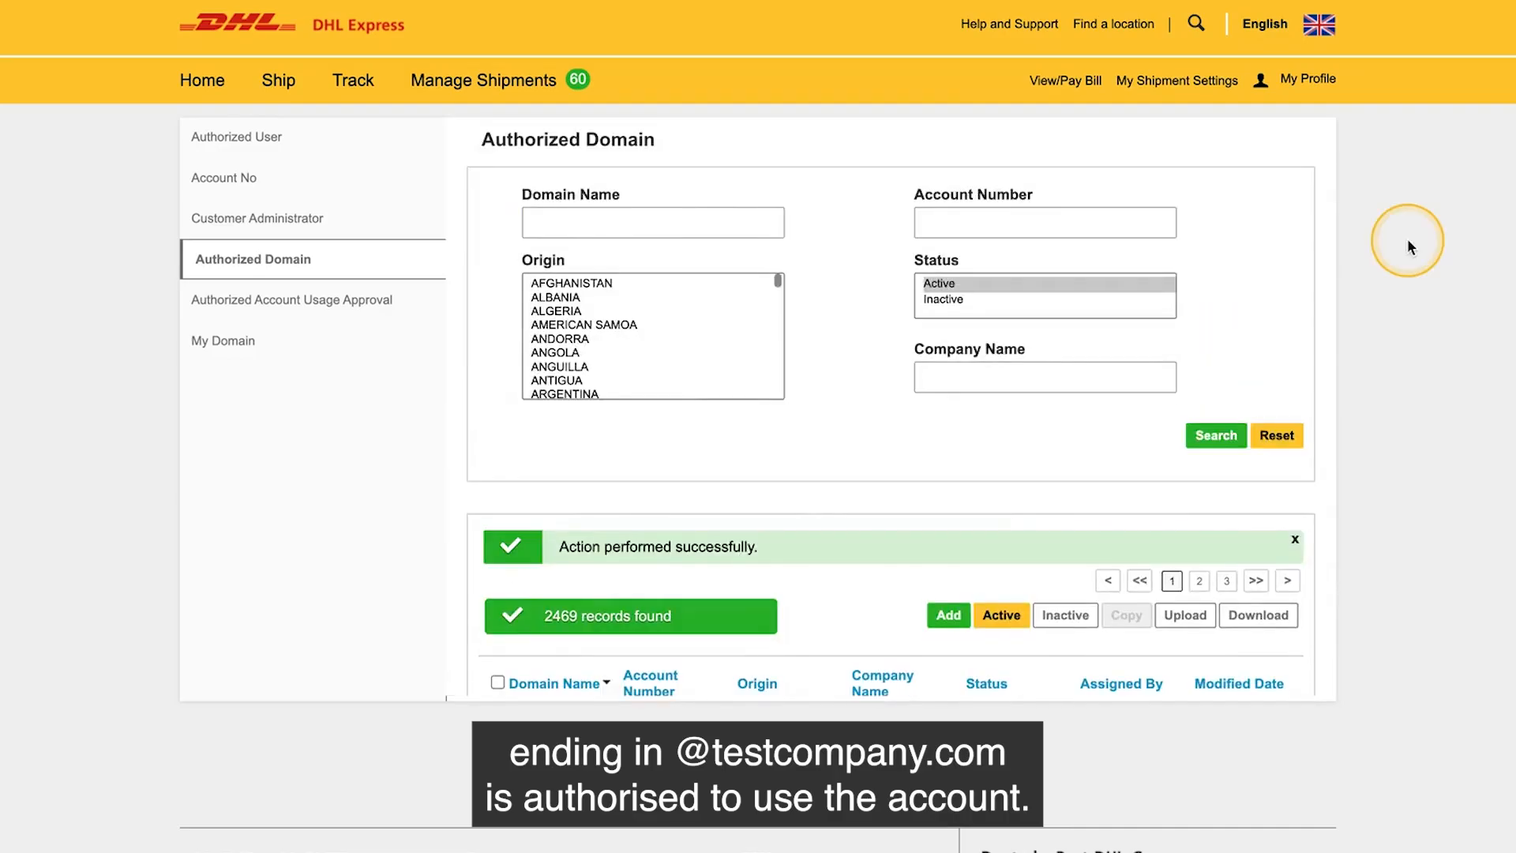